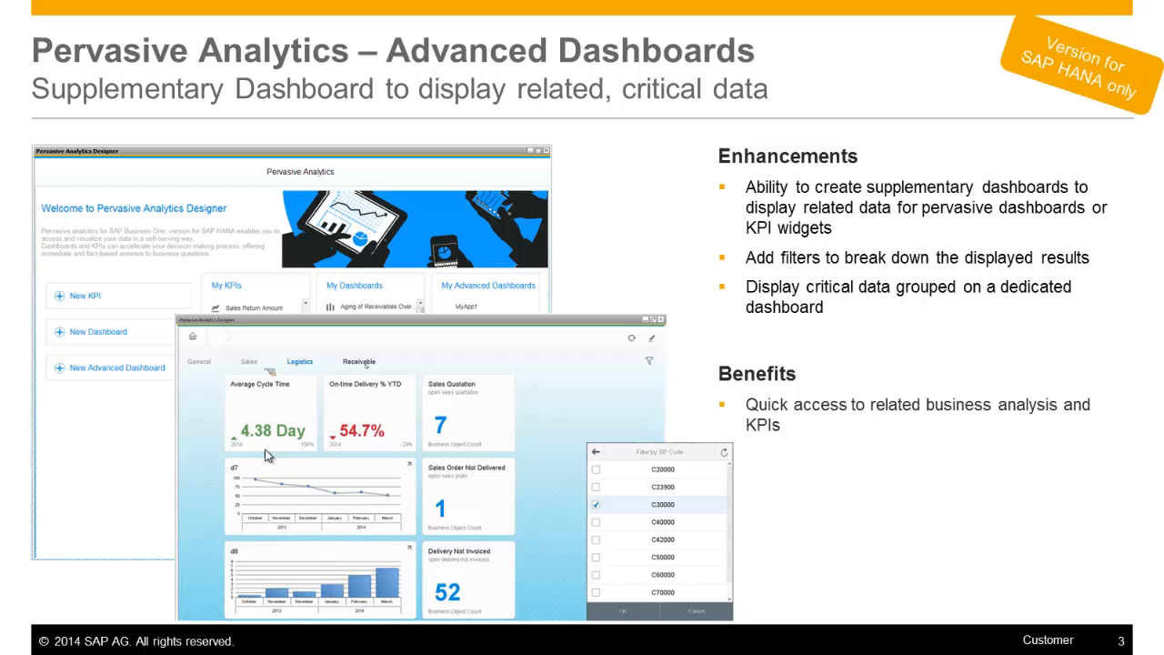
Step: Open C23900 Parameter Technology's master data, view its UDF and Analytics panels, then close
key(right)
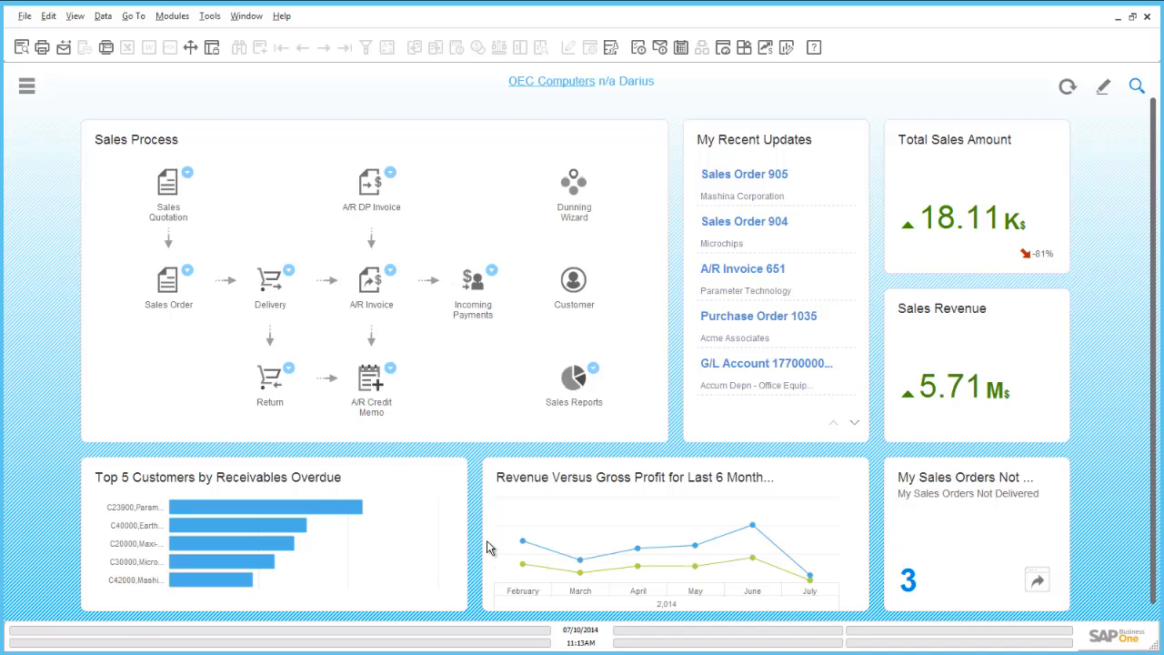
mouse_move(191, 485)
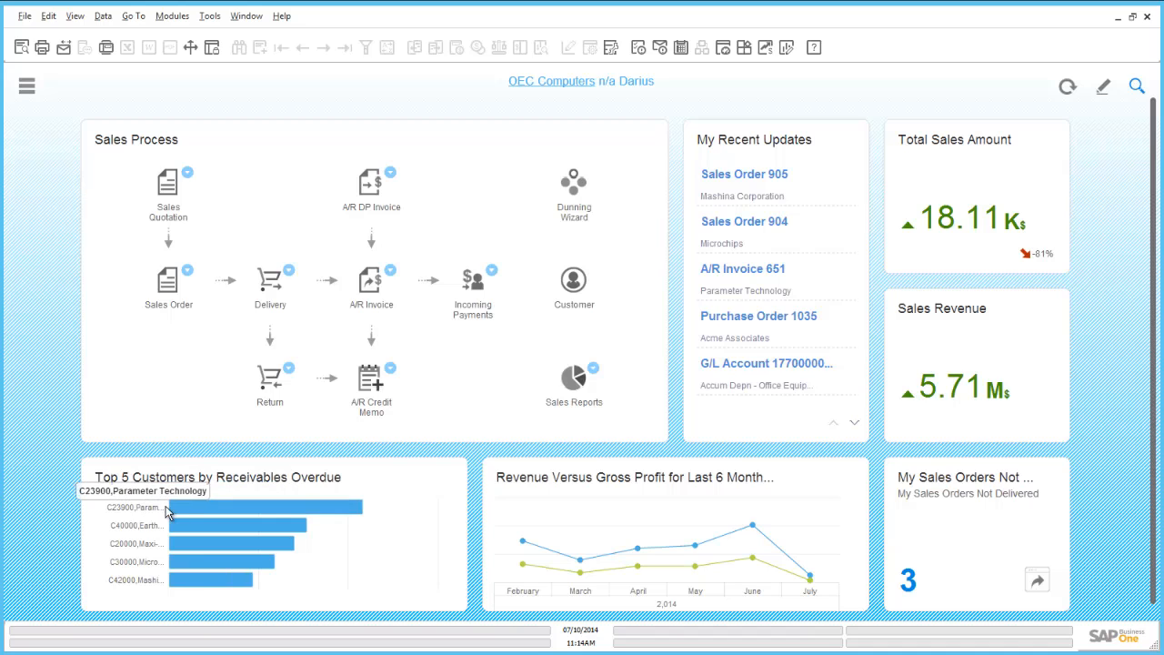
right_click(191, 509)
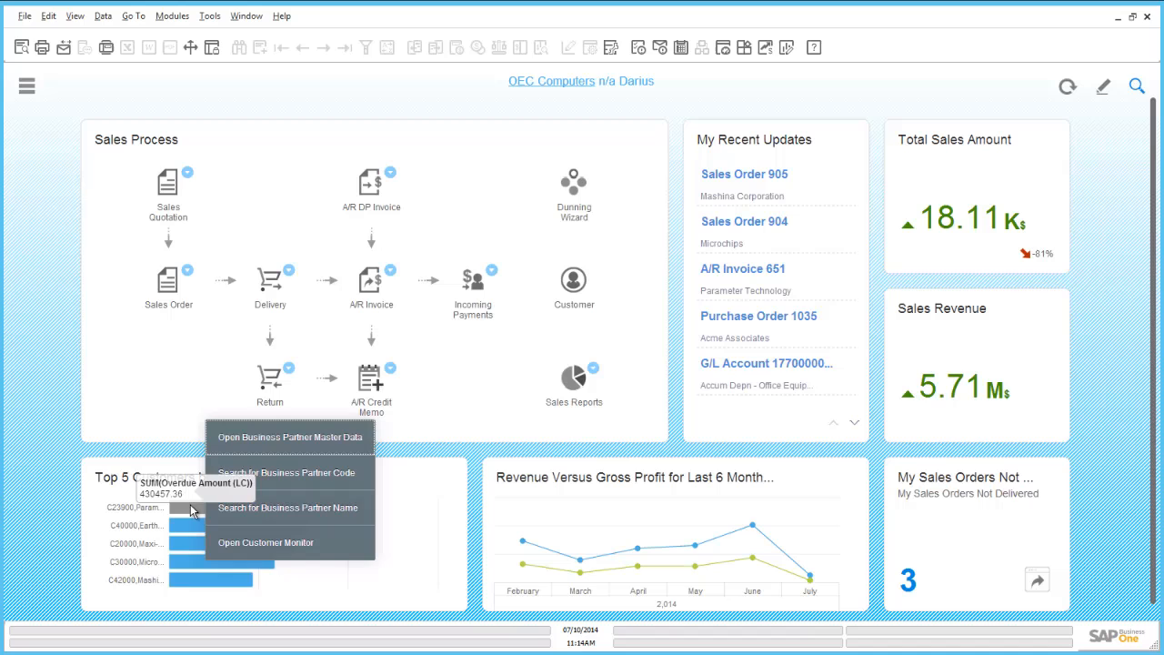
mouse_move(323, 441)
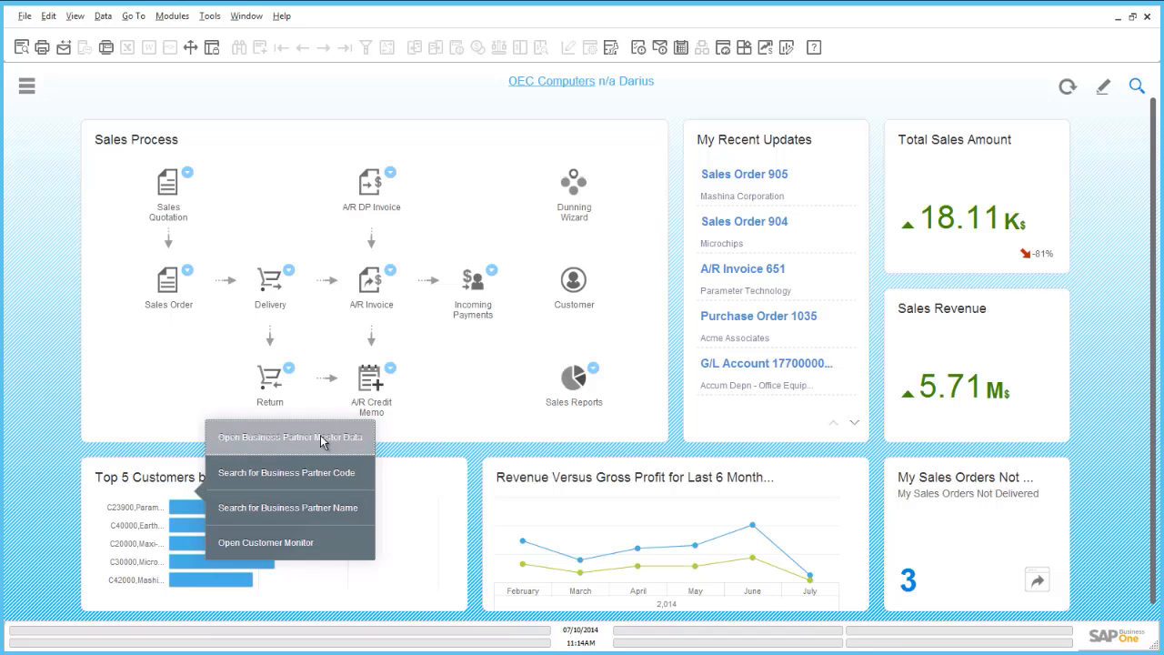
click(290, 436)
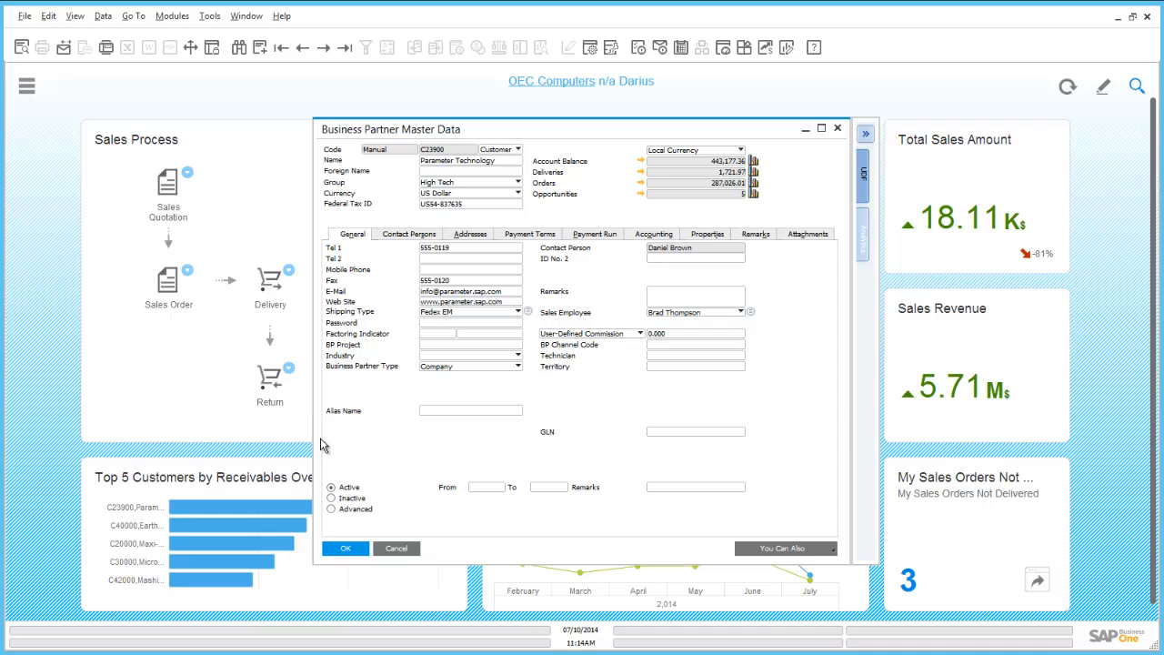
mouse_move(650, 284)
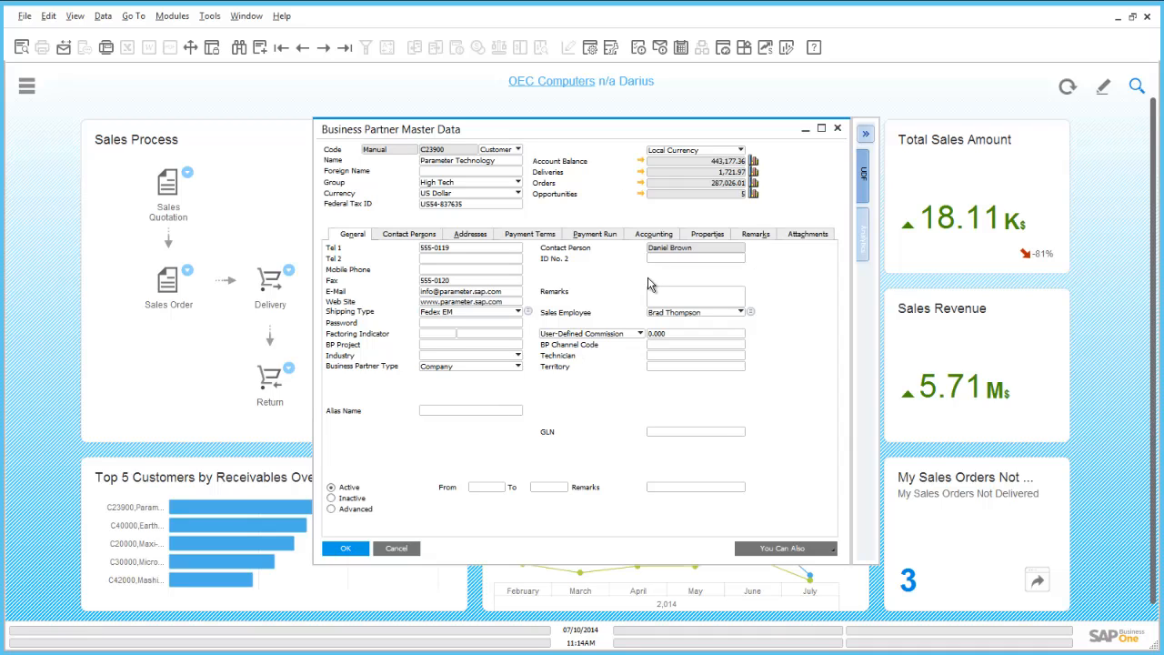
click(863, 173)
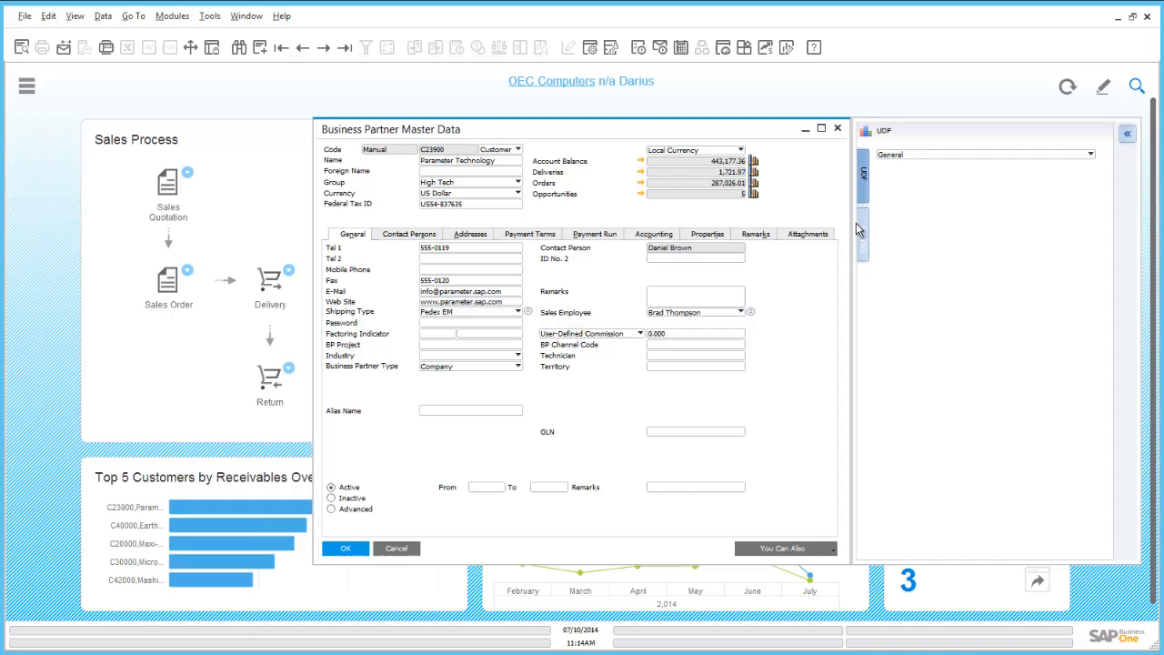
click(861, 232)
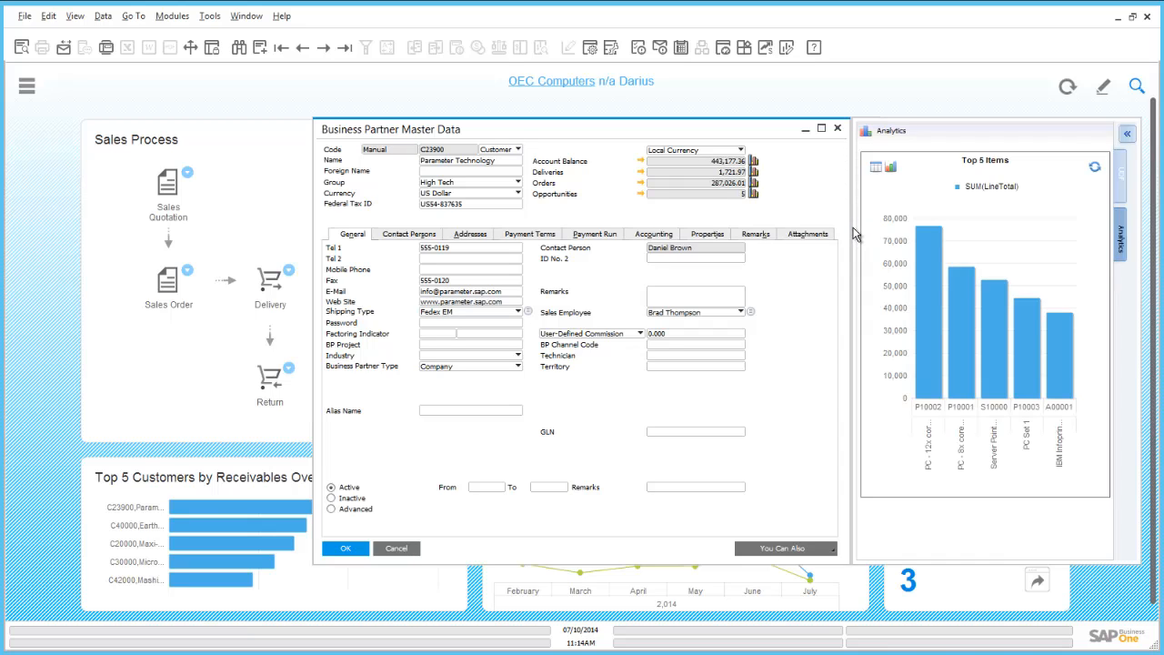
mouse_move(663, 200)
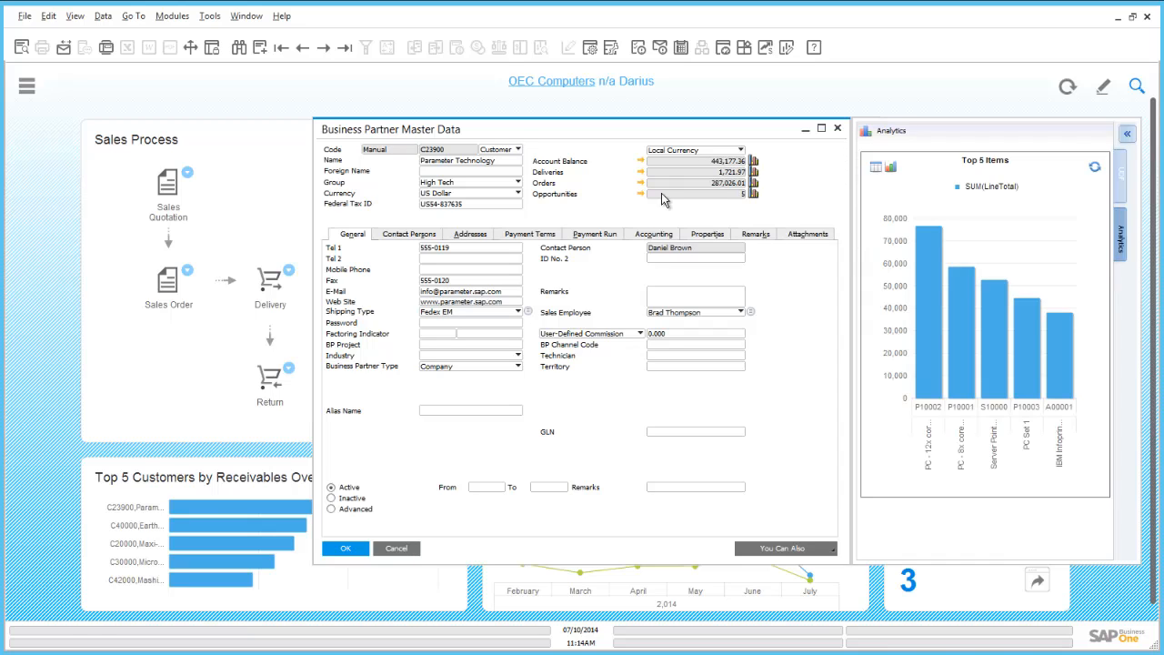
click(396, 548)
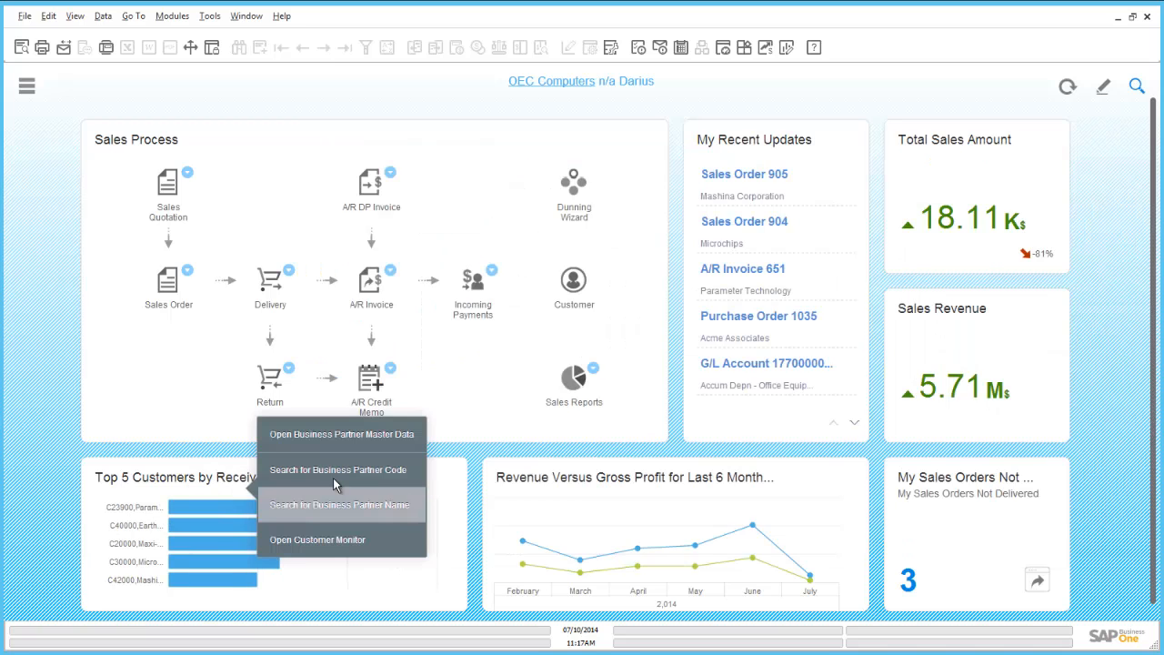
Step: Search Parameter Technology's records by BP code and name, then open its Customer Monitor
click(338, 469)
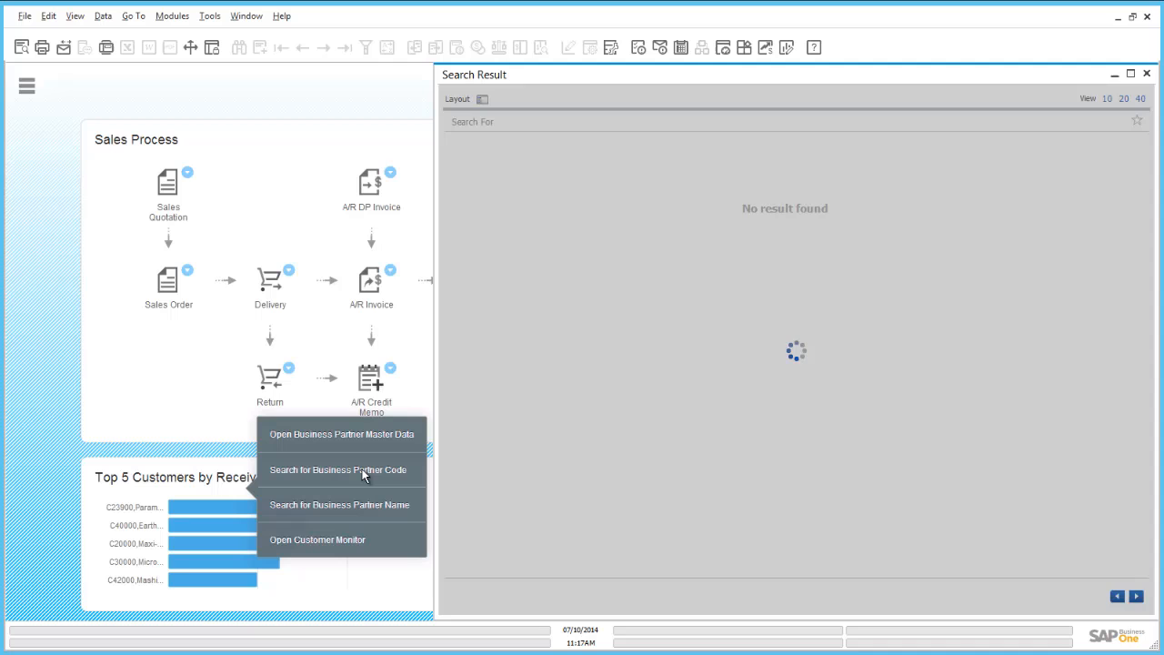
click(338, 469)
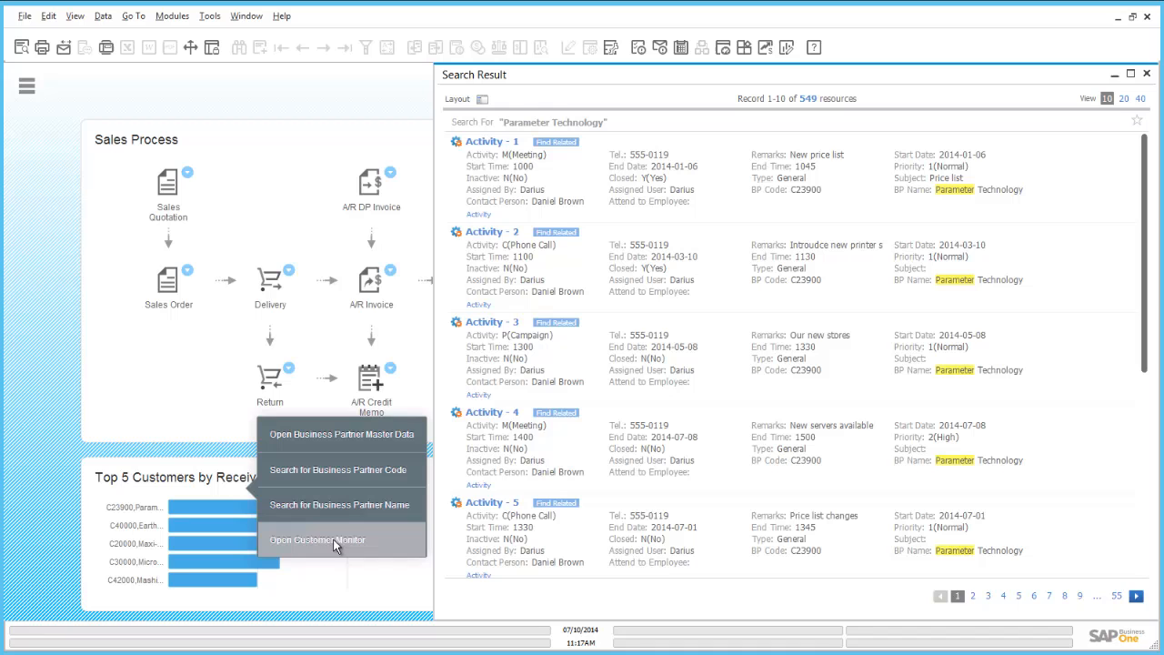
mouse_move(318, 544)
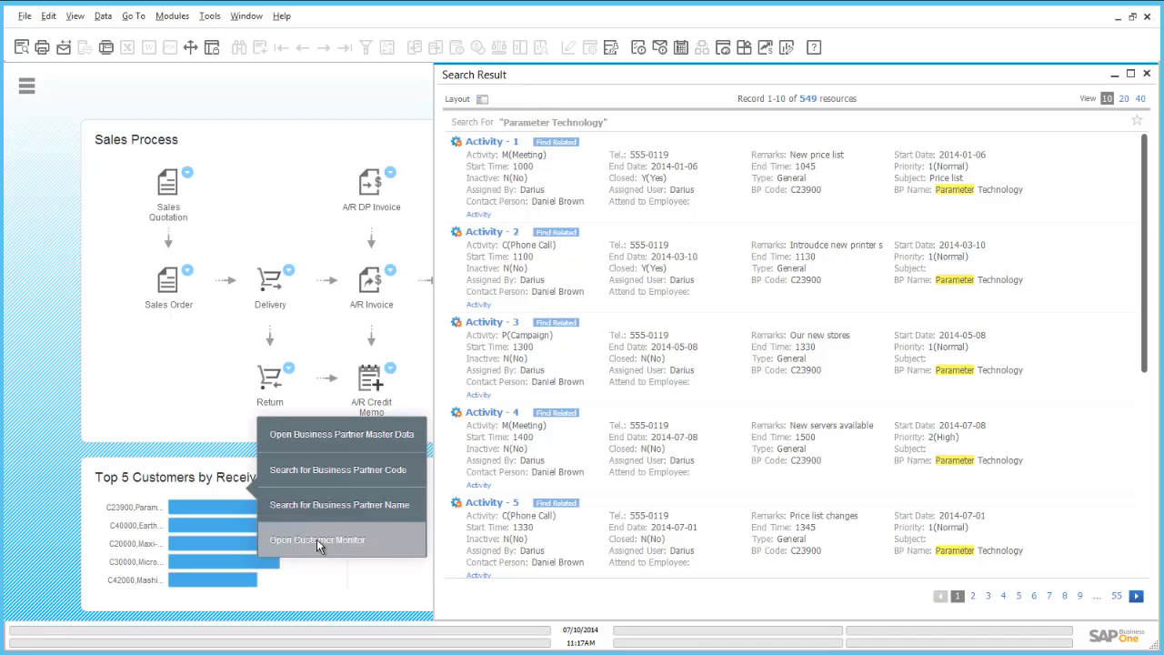
click(317, 539)
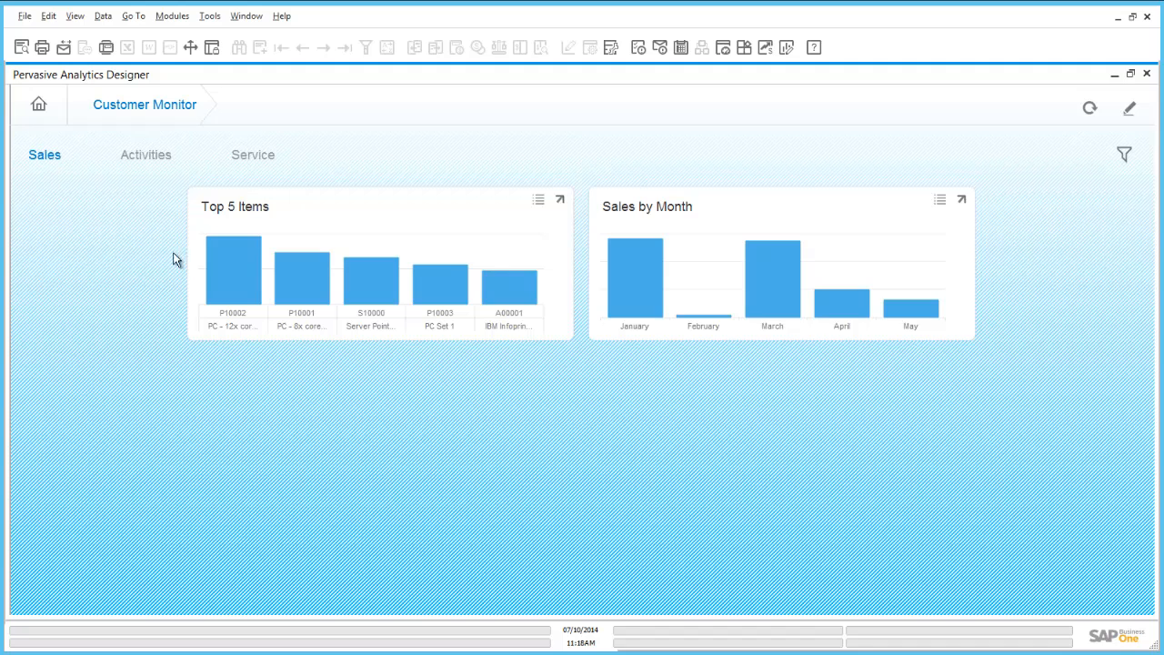
mouse_move(370, 286)
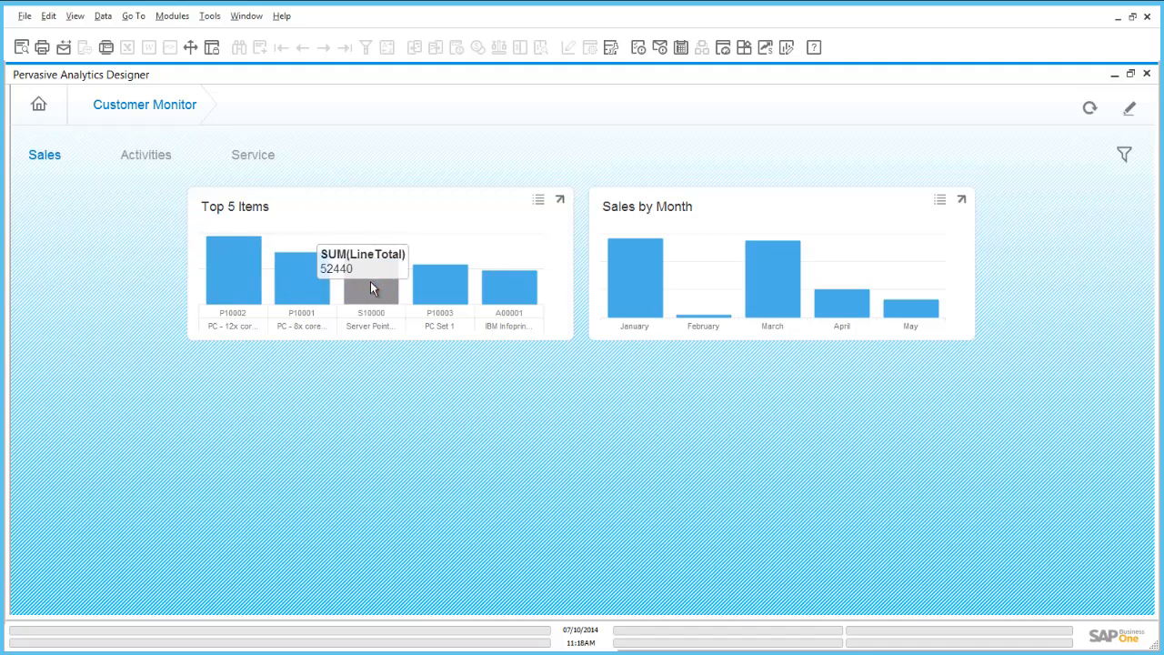
mouse_move(534, 415)
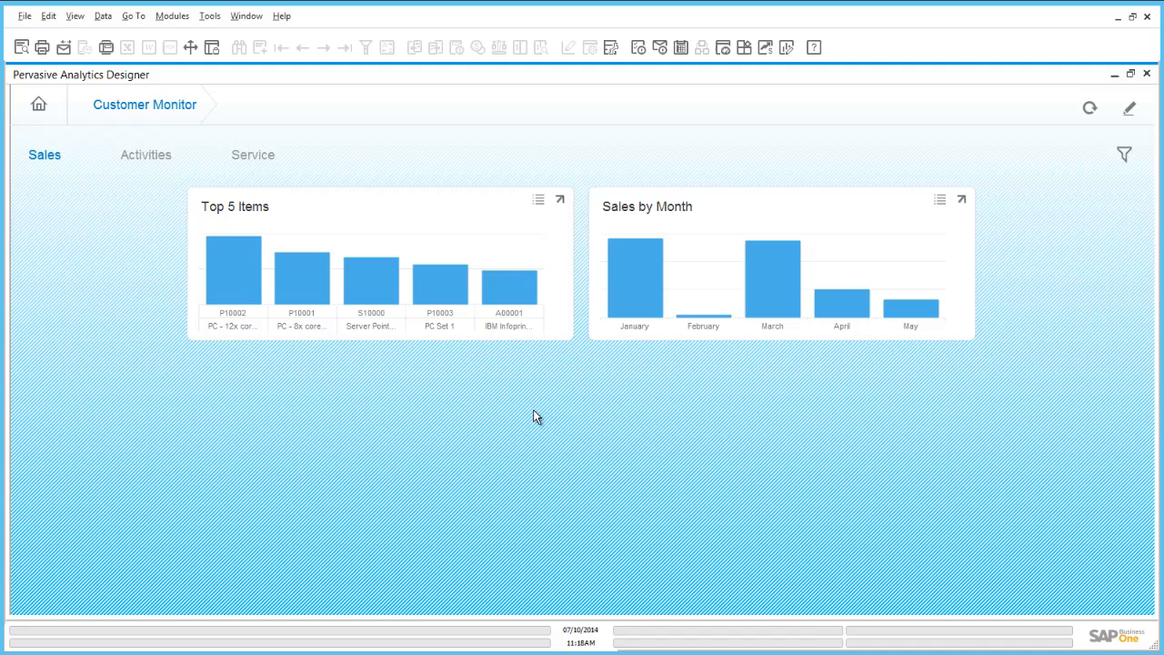
mouse_move(637, 196)
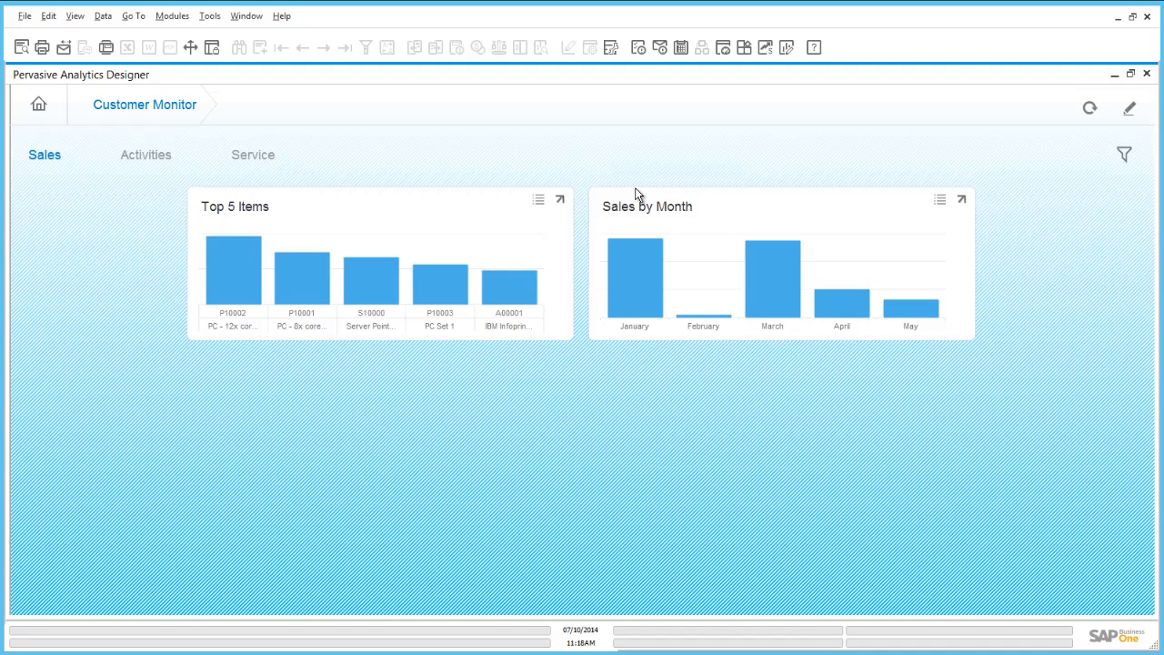
mouse_move(1113, 157)
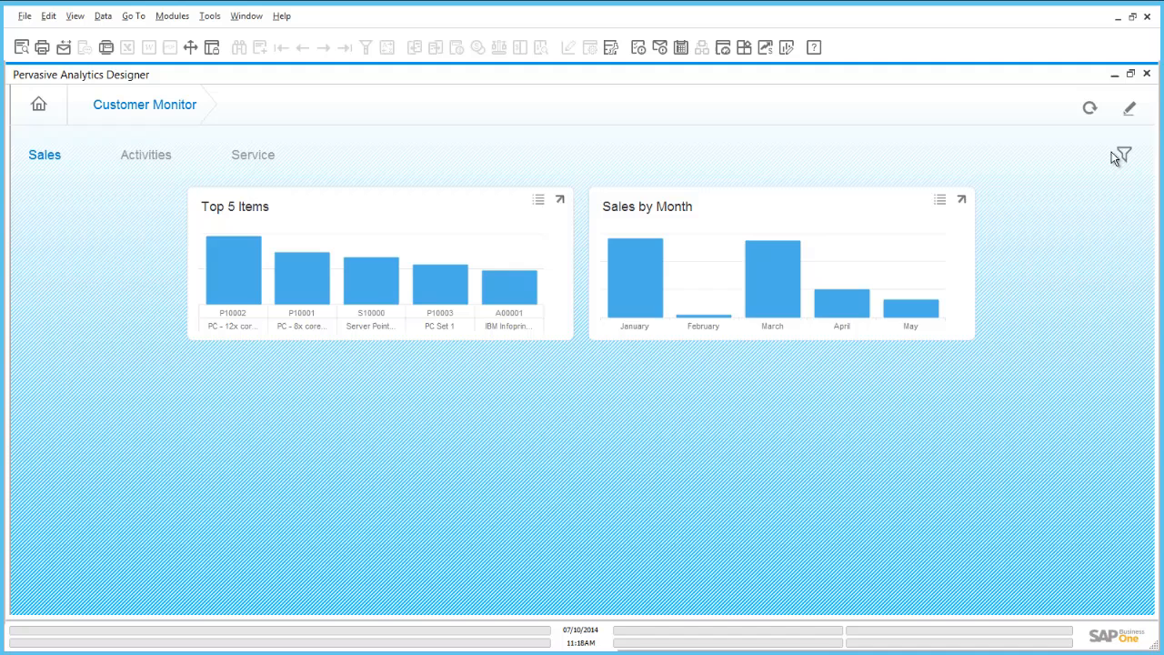
click(1122, 154)
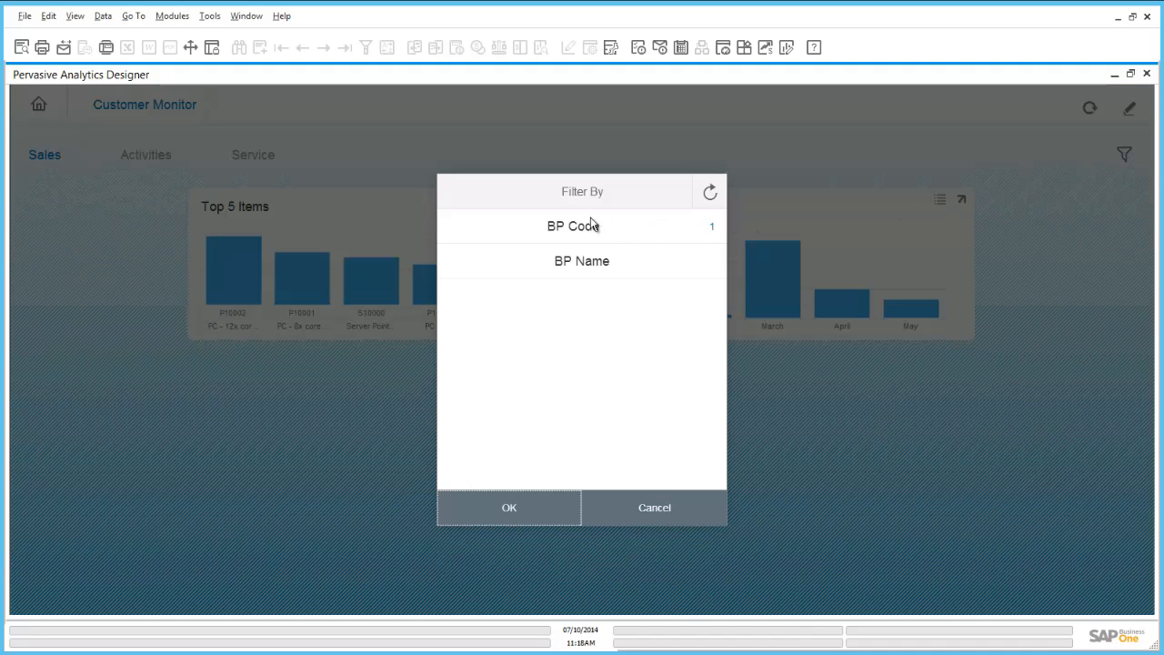
click(573, 225)
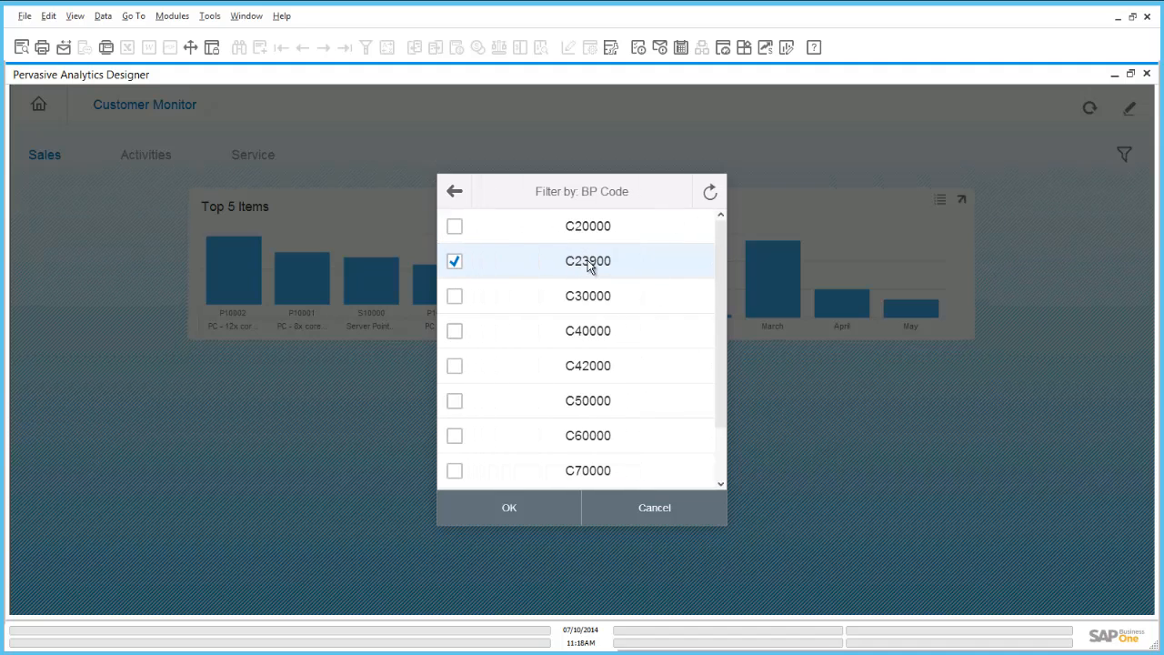
click(455, 261)
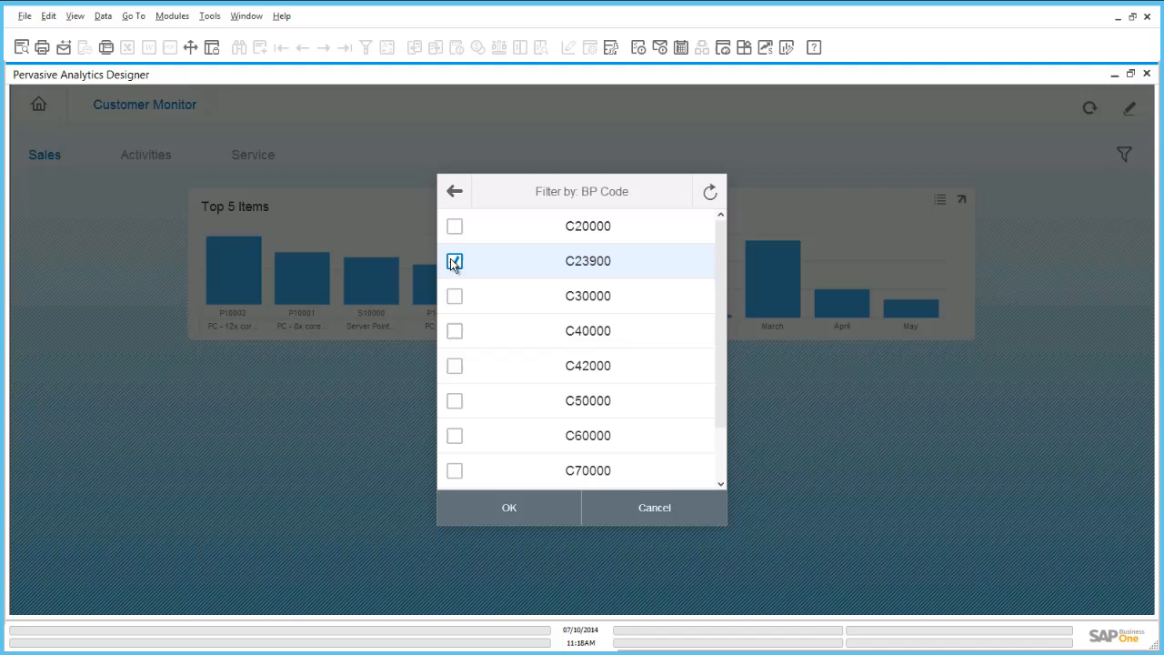
click(510, 508)
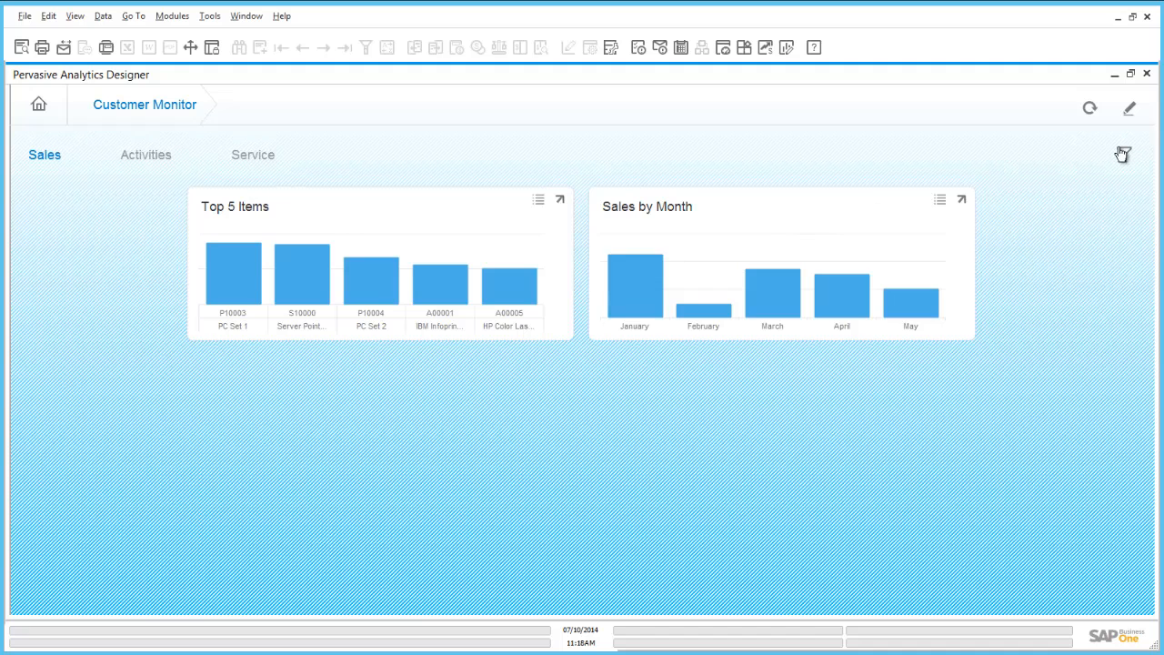
mouse_move(1080, 169)
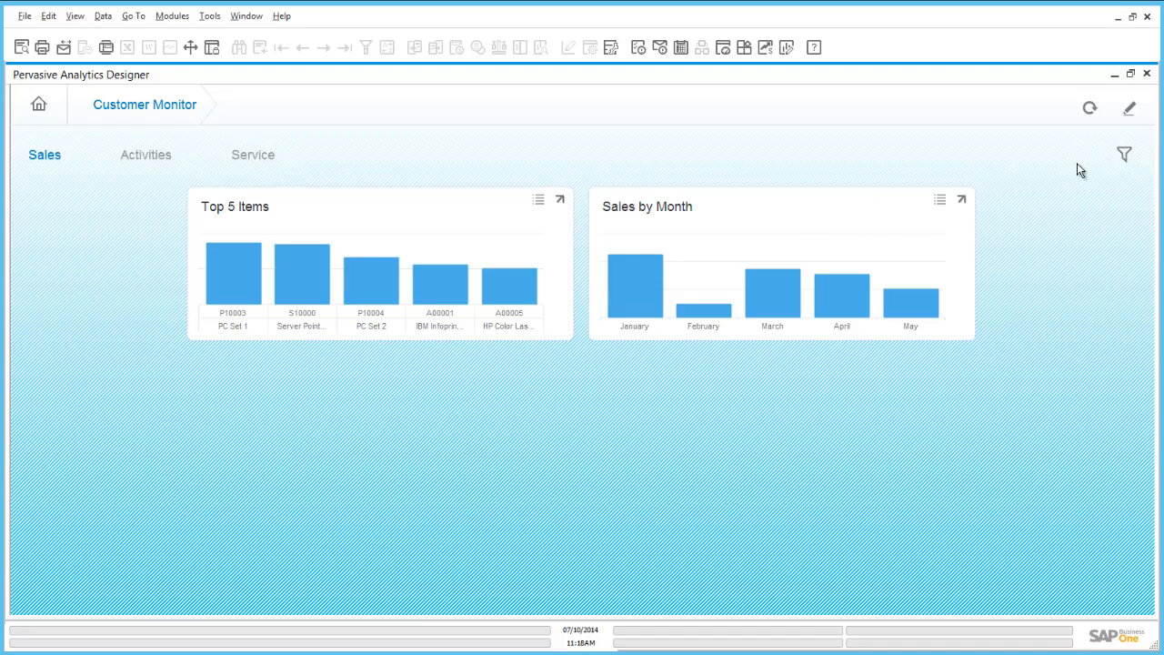
click(1124, 154)
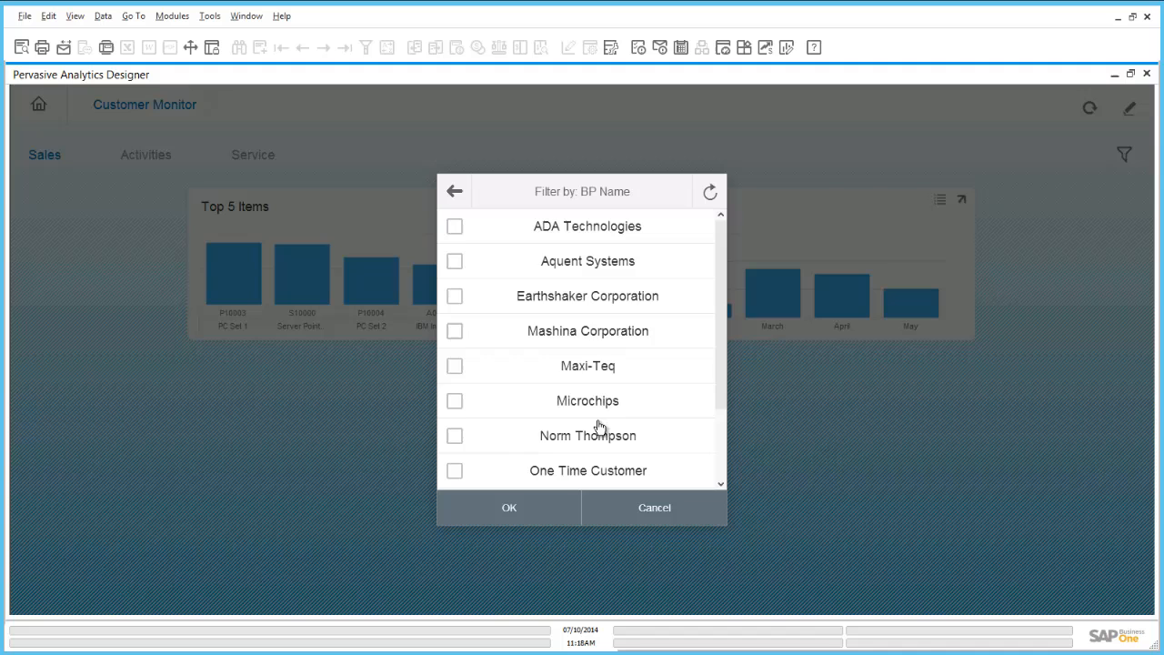
click(453, 402)
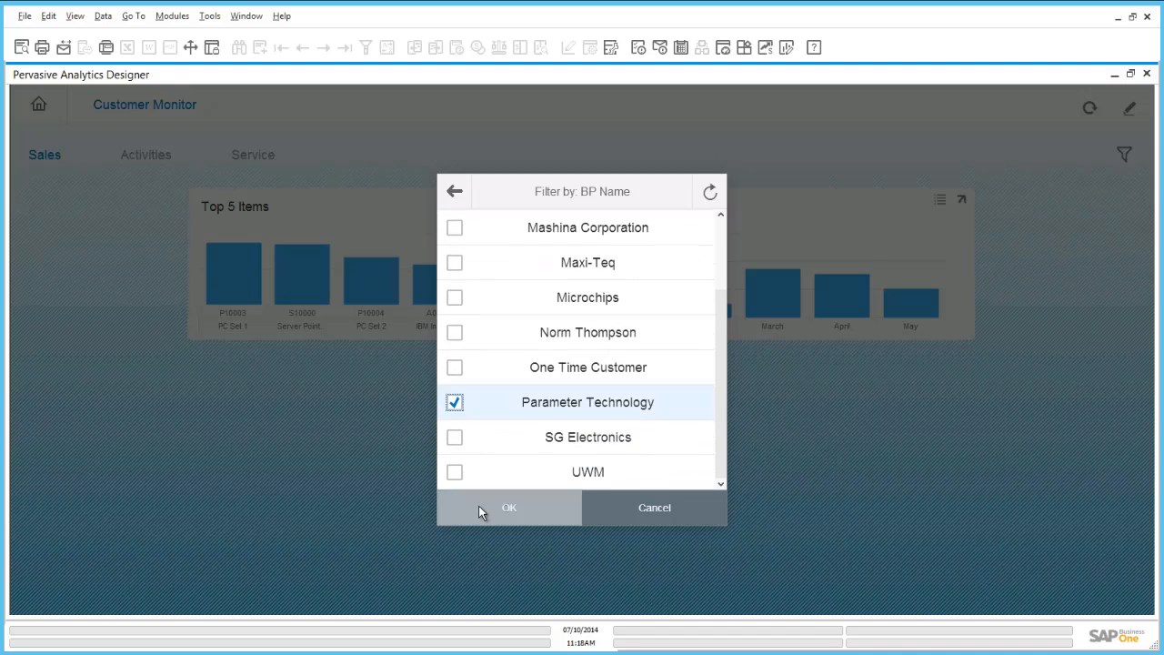
click(508, 507)
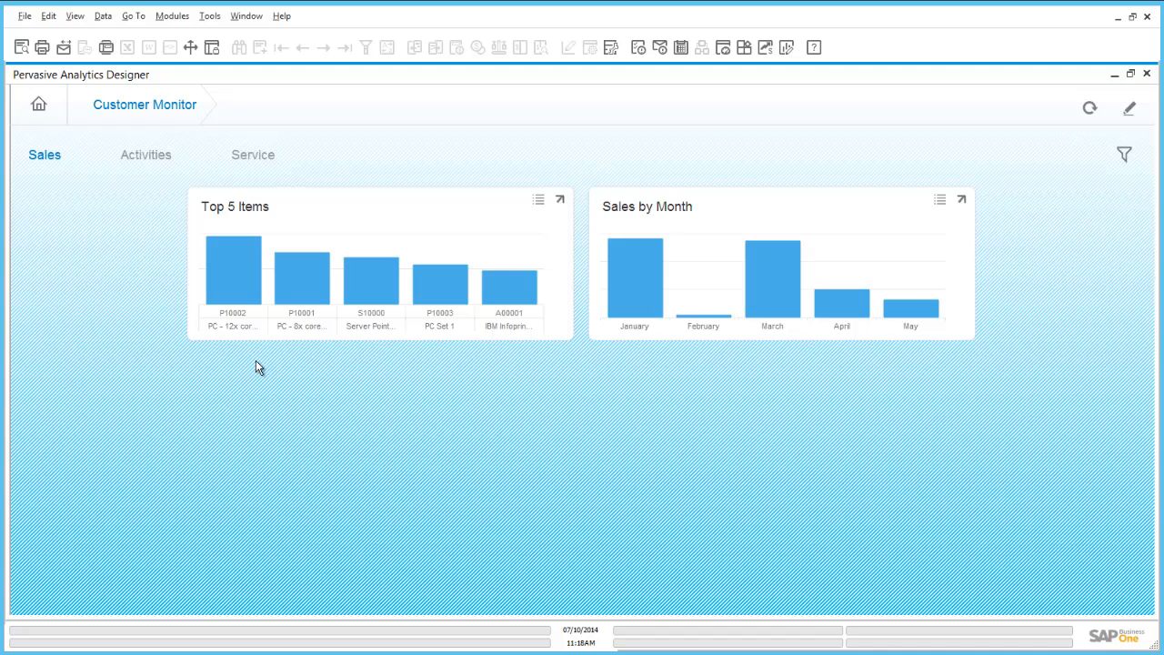
mouse_move(230, 332)
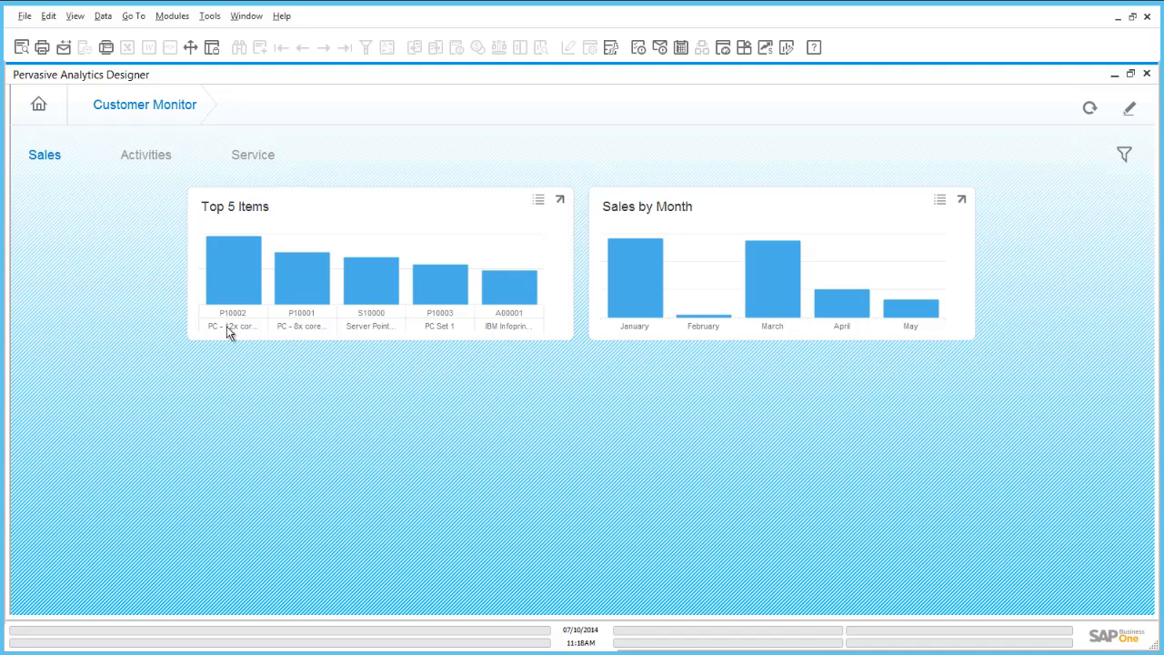
mouse_move(145, 155)
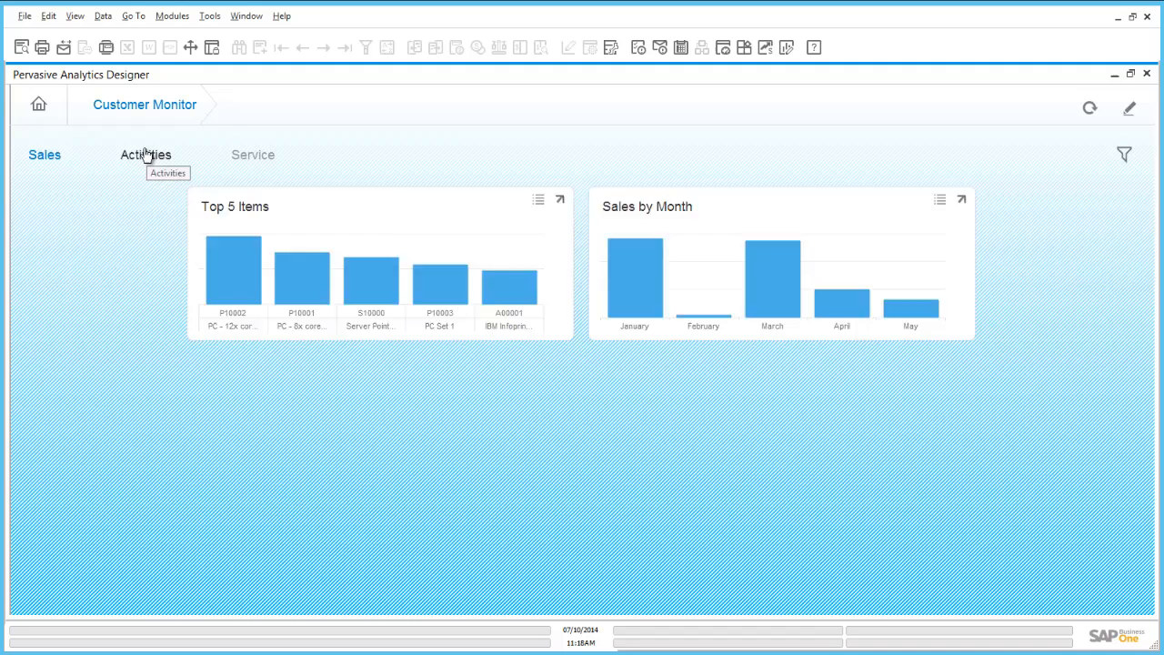
click(146, 153)
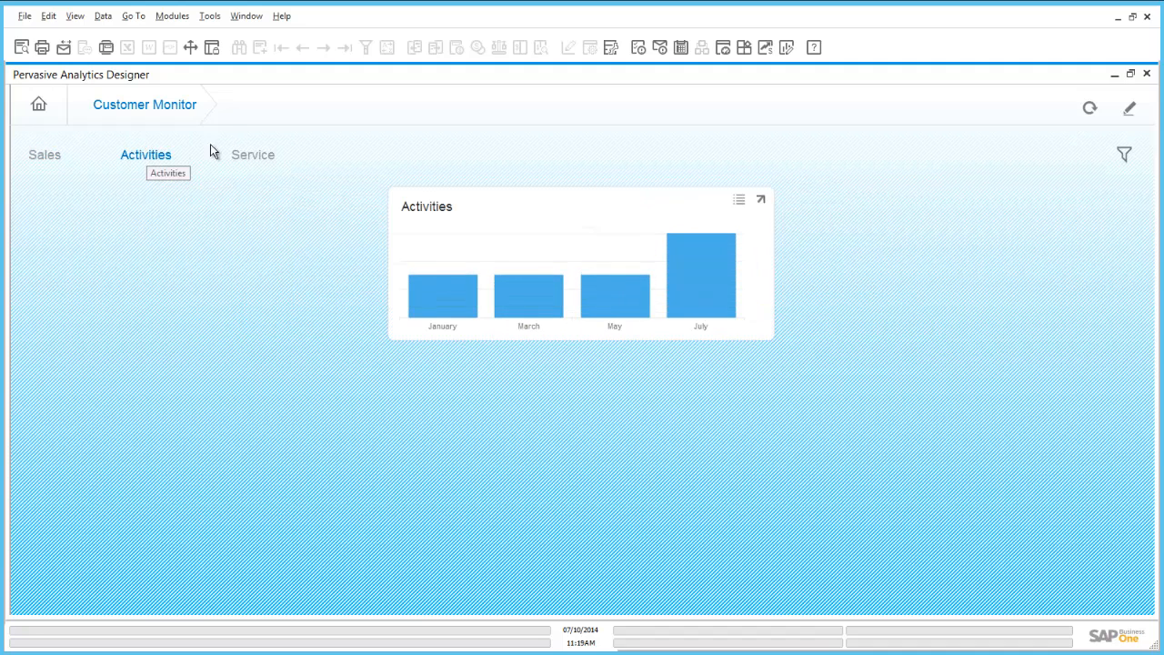
click(253, 154)
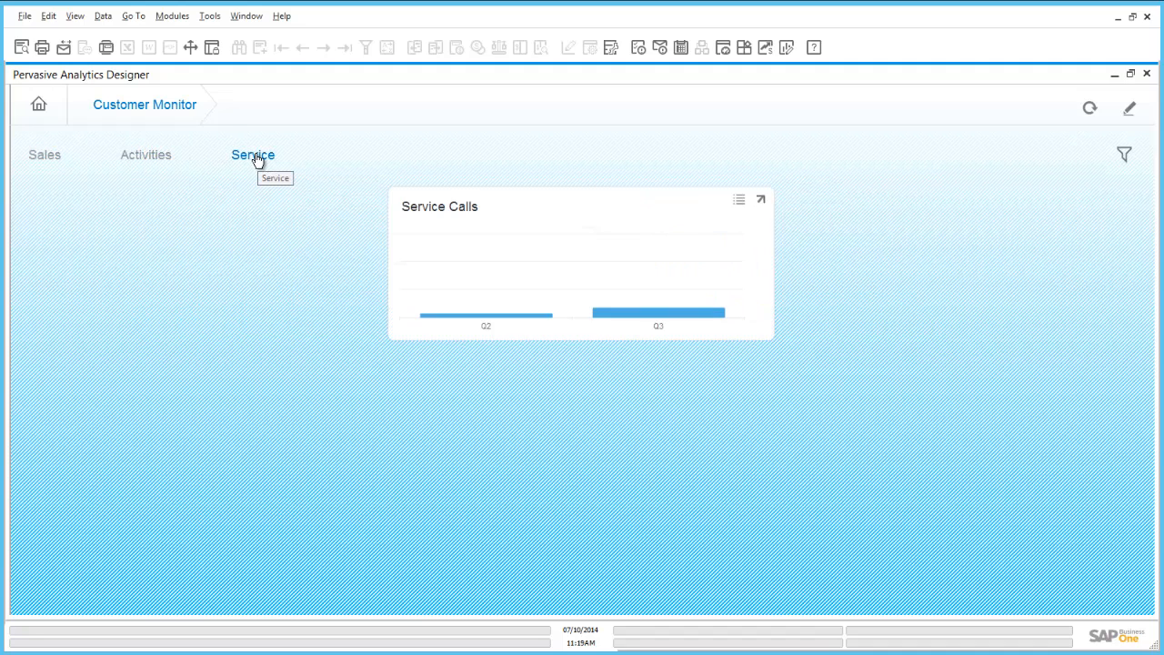
click(253, 155)
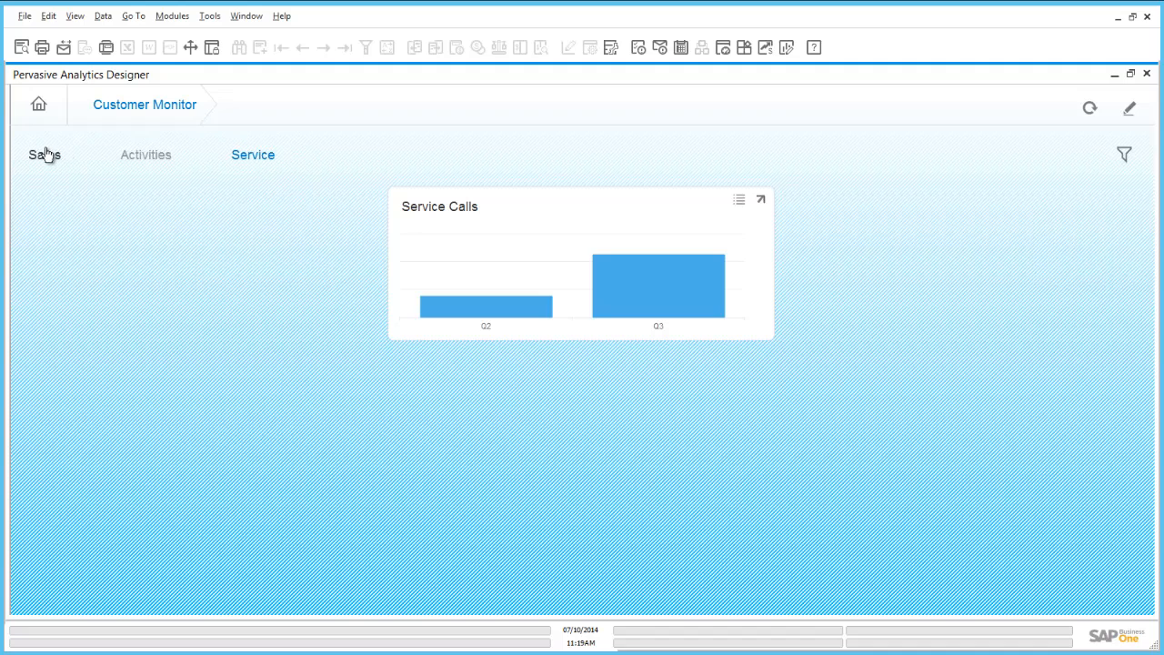
click(43, 153)
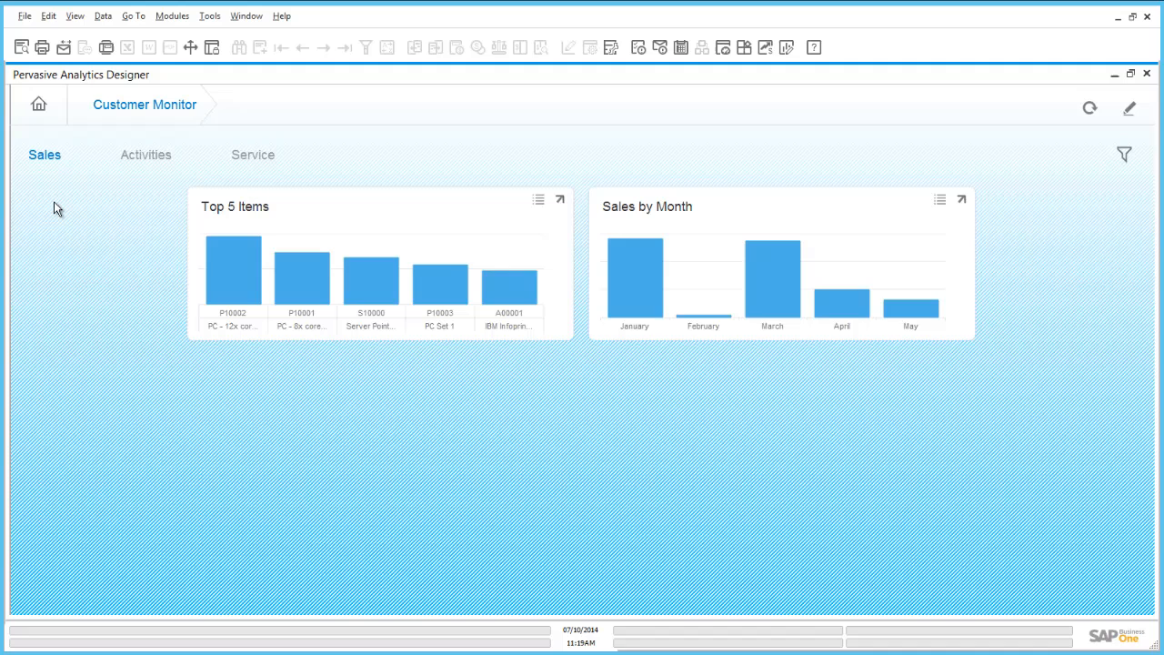
mouse_move(385, 395)
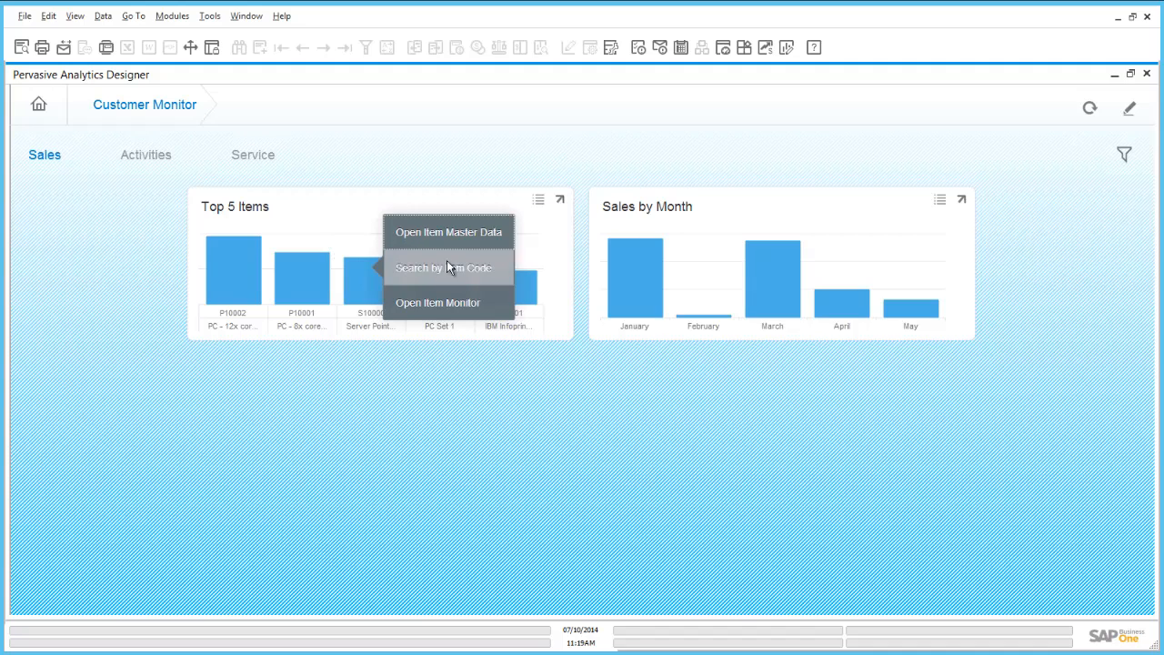
Step: Open item S10000's Item Master Data, then return to its action list
click(449, 232)
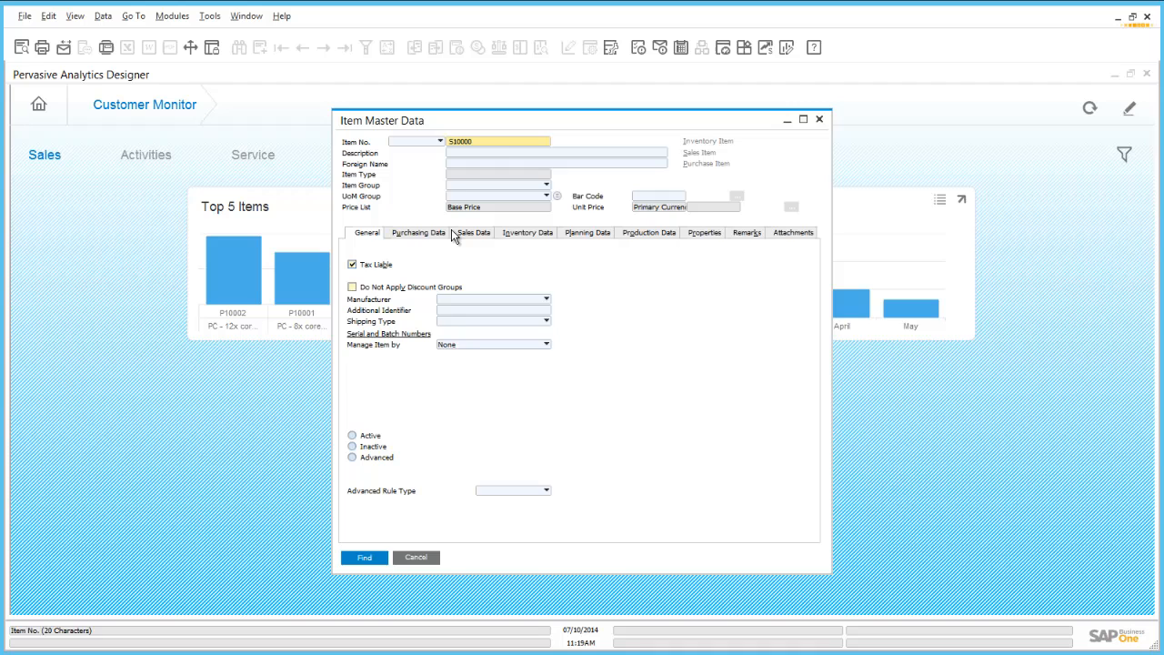
click(364, 557)
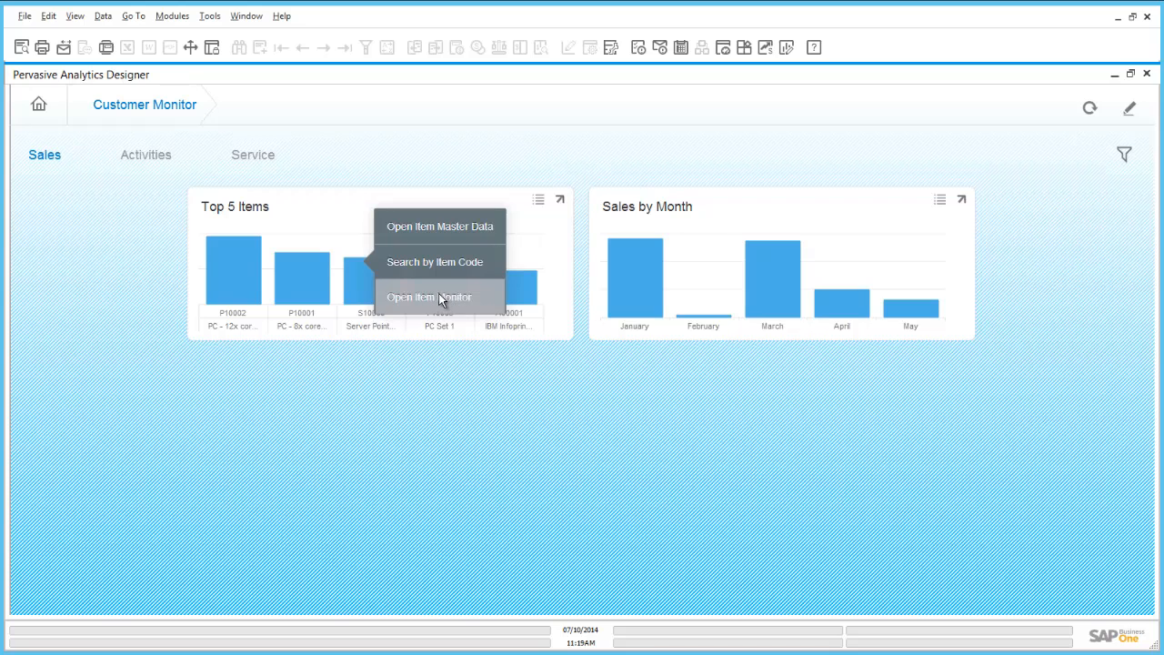
Step: Open S10000's Item Monitor, view its Service page, and enter edit mode
click(429, 296)
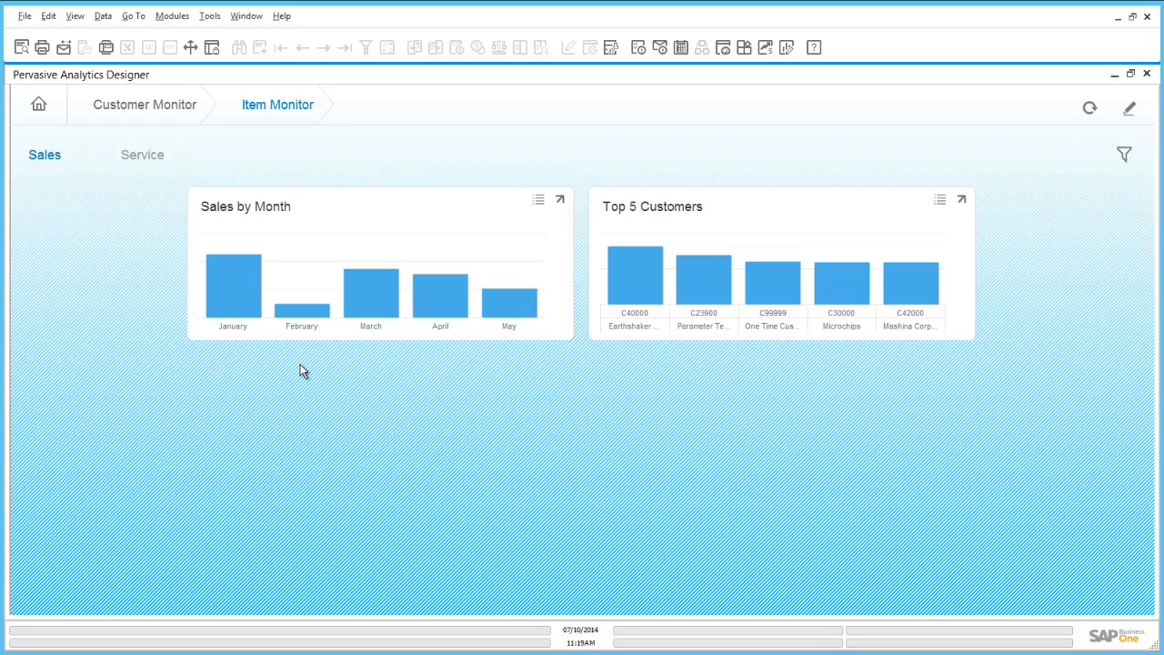
mouse_move(344, 432)
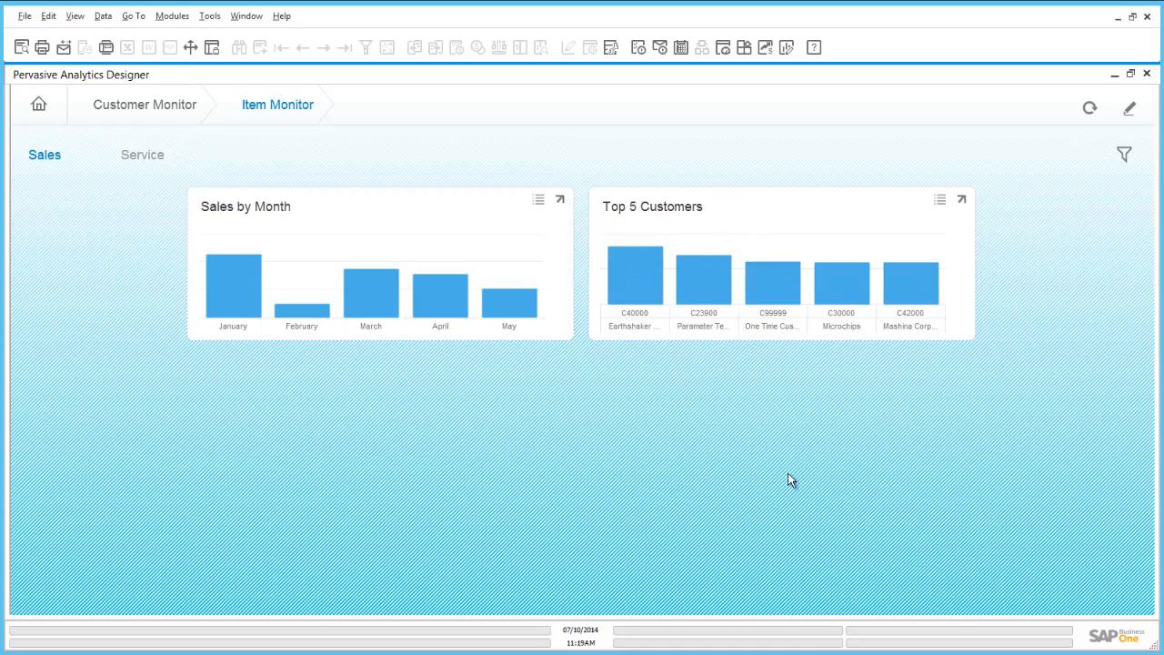
mouse_move(130, 178)
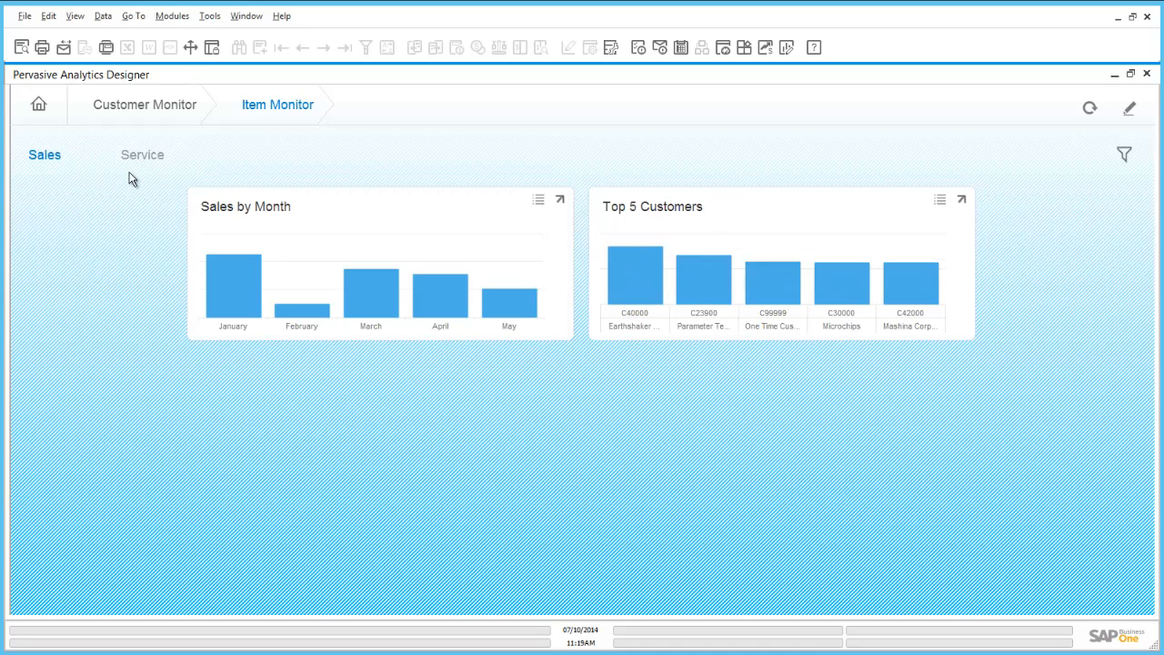
click(142, 154)
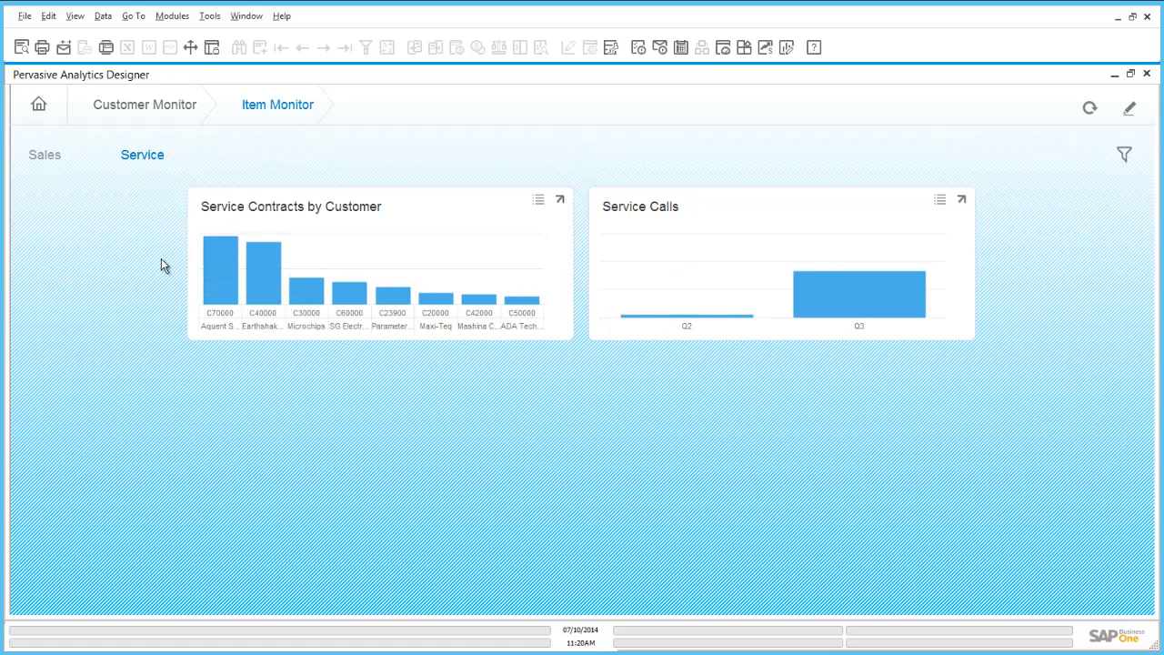
mouse_move(821, 314)
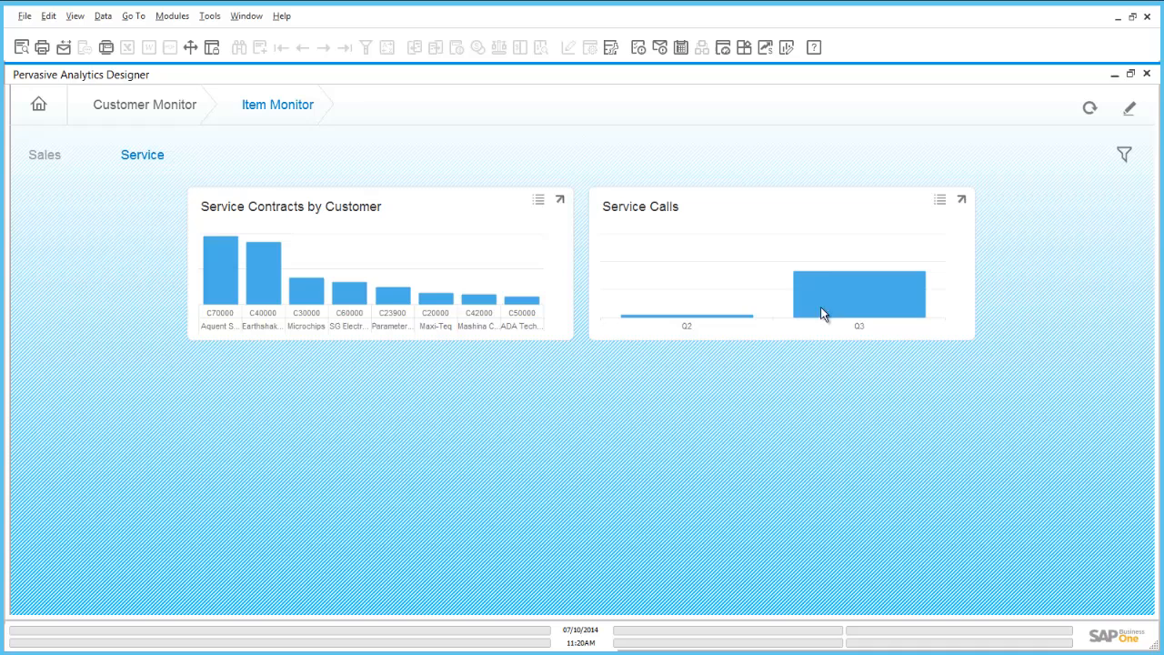
mouse_move(788, 398)
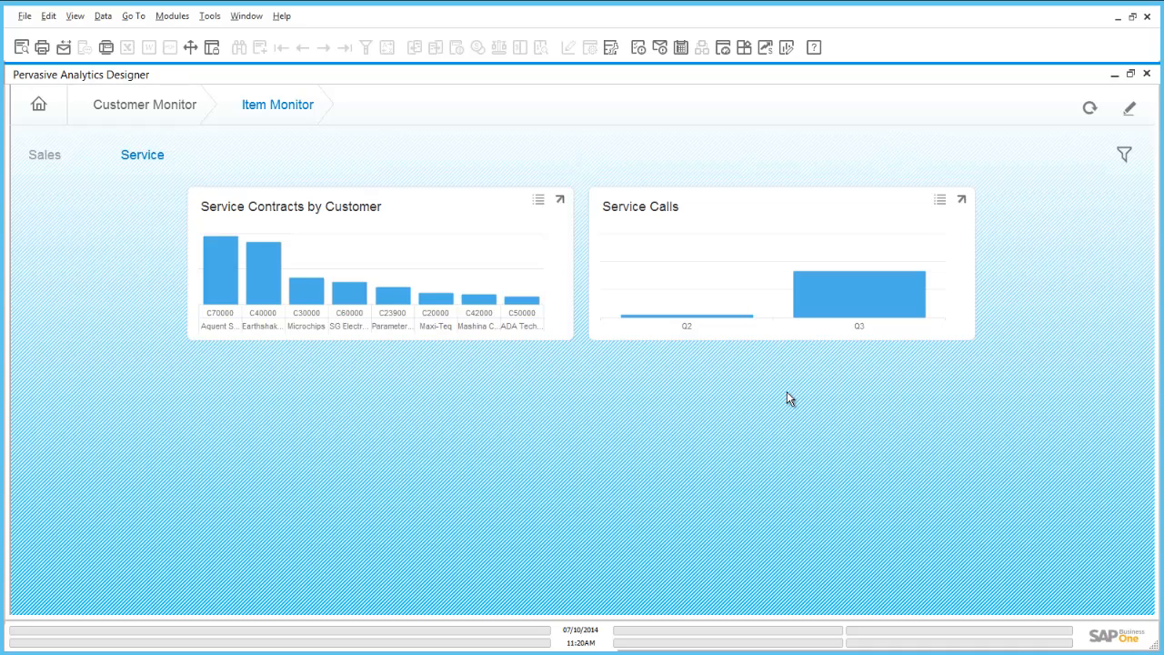
mouse_move(1127, 108)
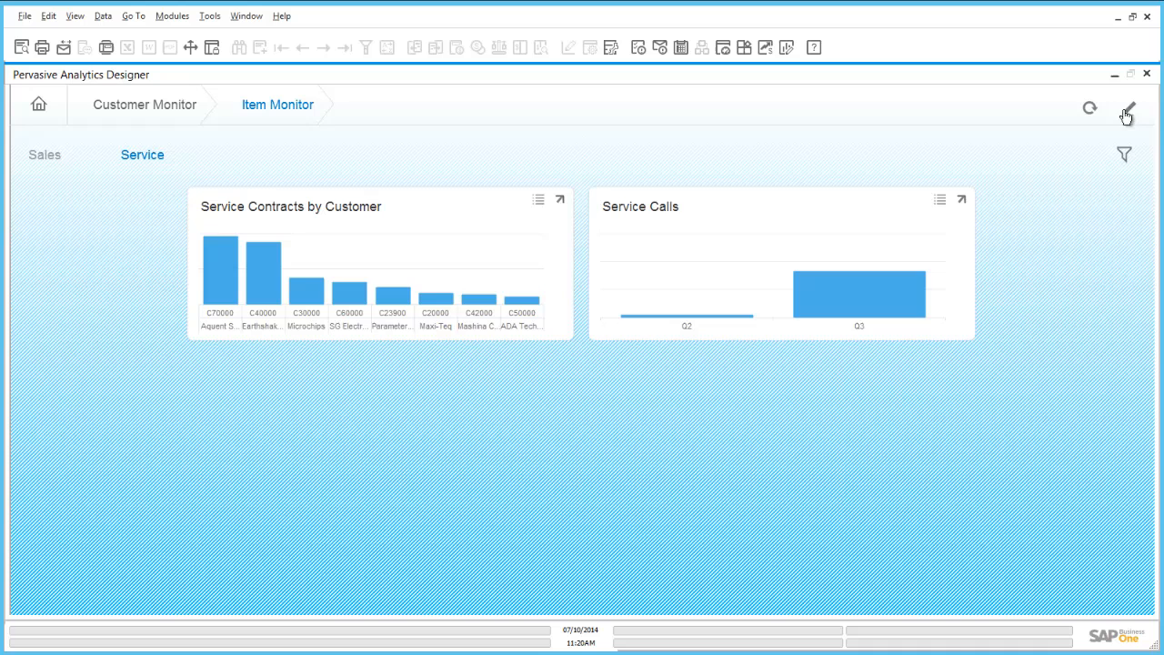
click(1126, 107)
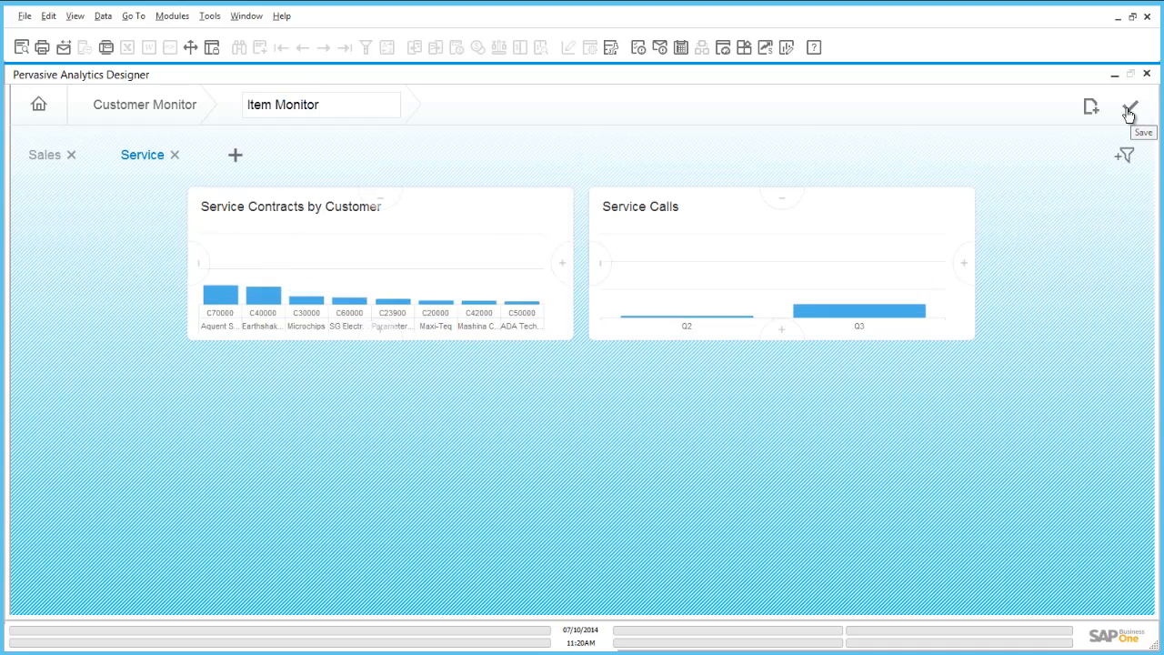
Step: Review the Item Monitor's Item Code and Item Description filter target dimensions
click(1129, 105)
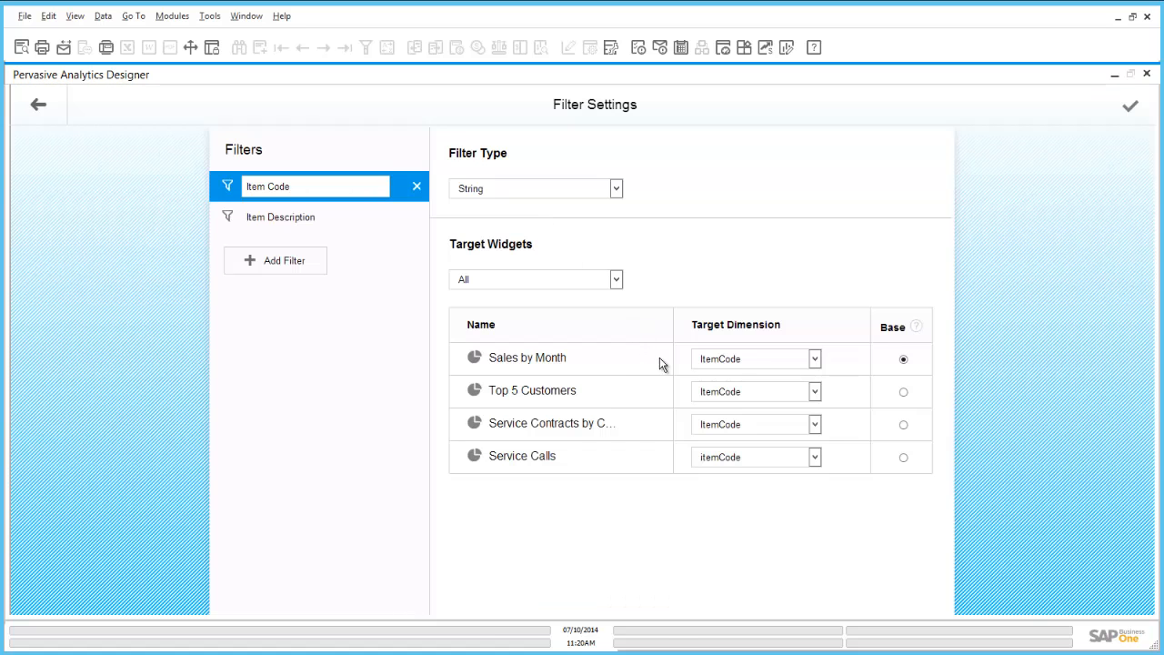
mouse_move(666, 359)
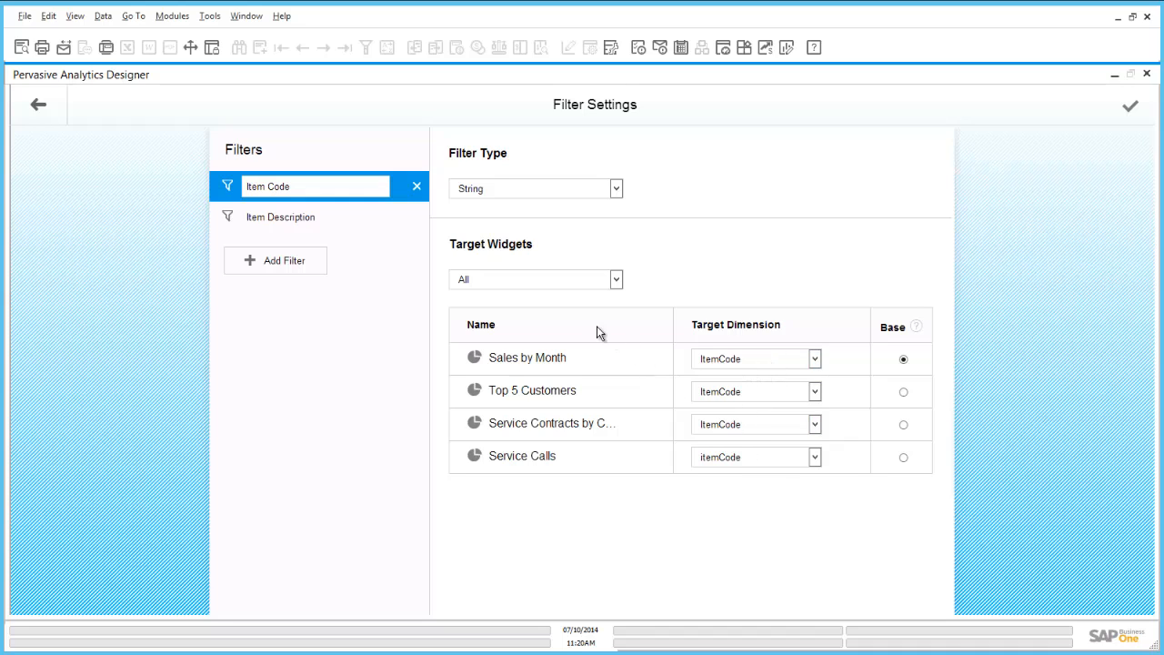
mouse_move(259, 222)
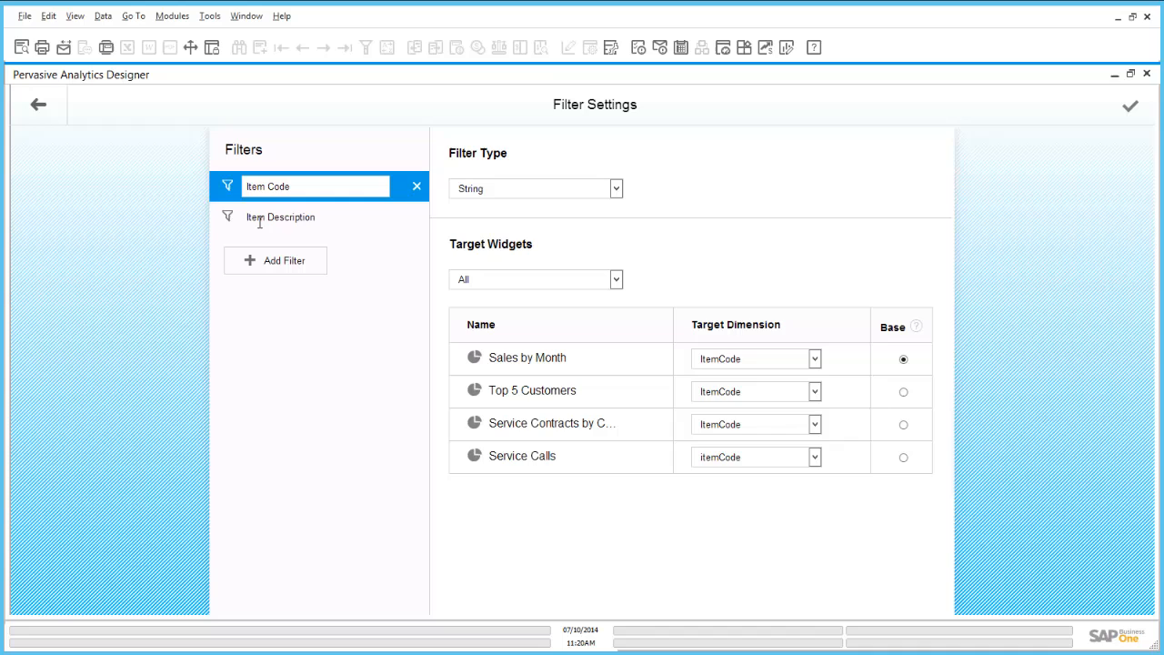
click(280, 216)
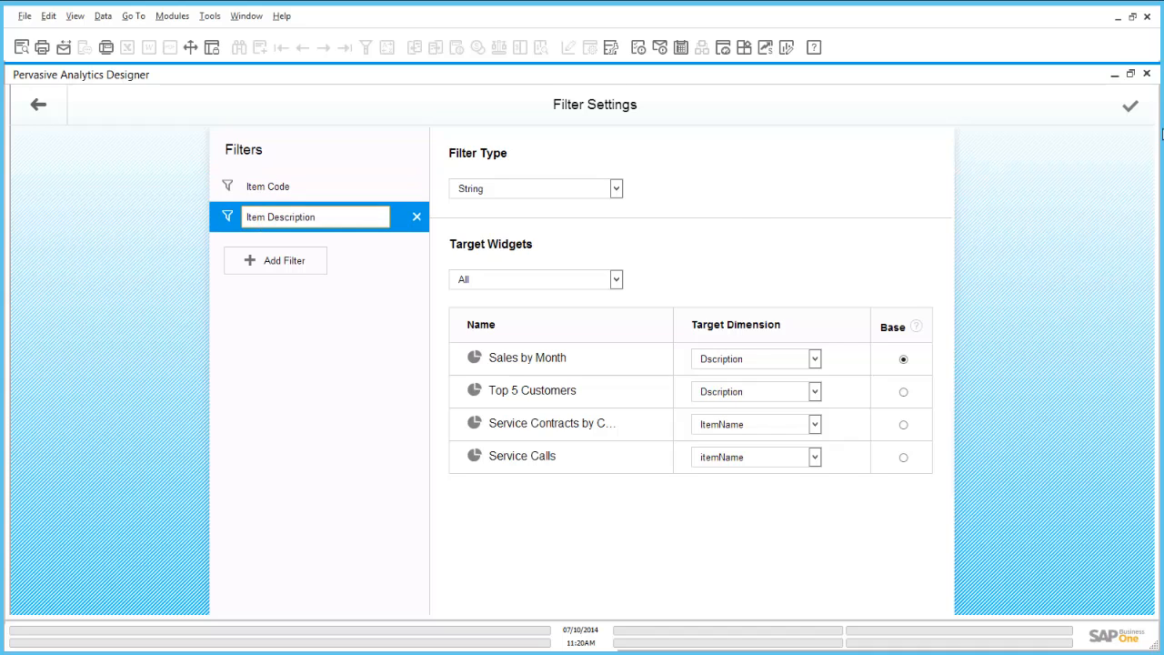
mouse_move(990, 140)
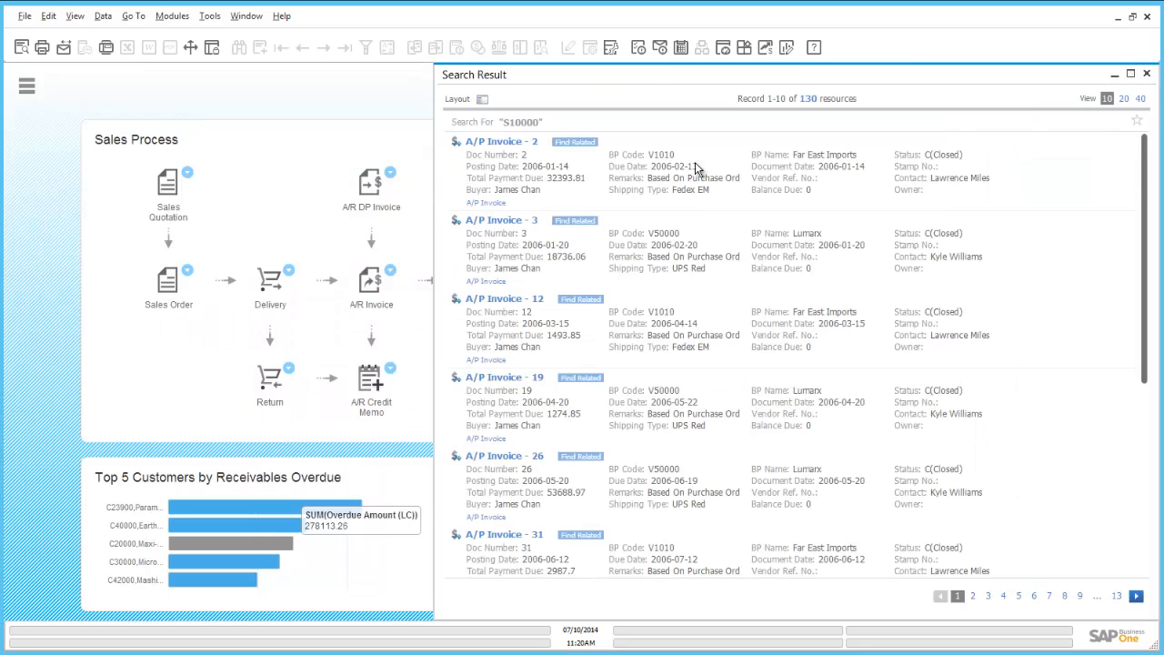
click(1145, 74)
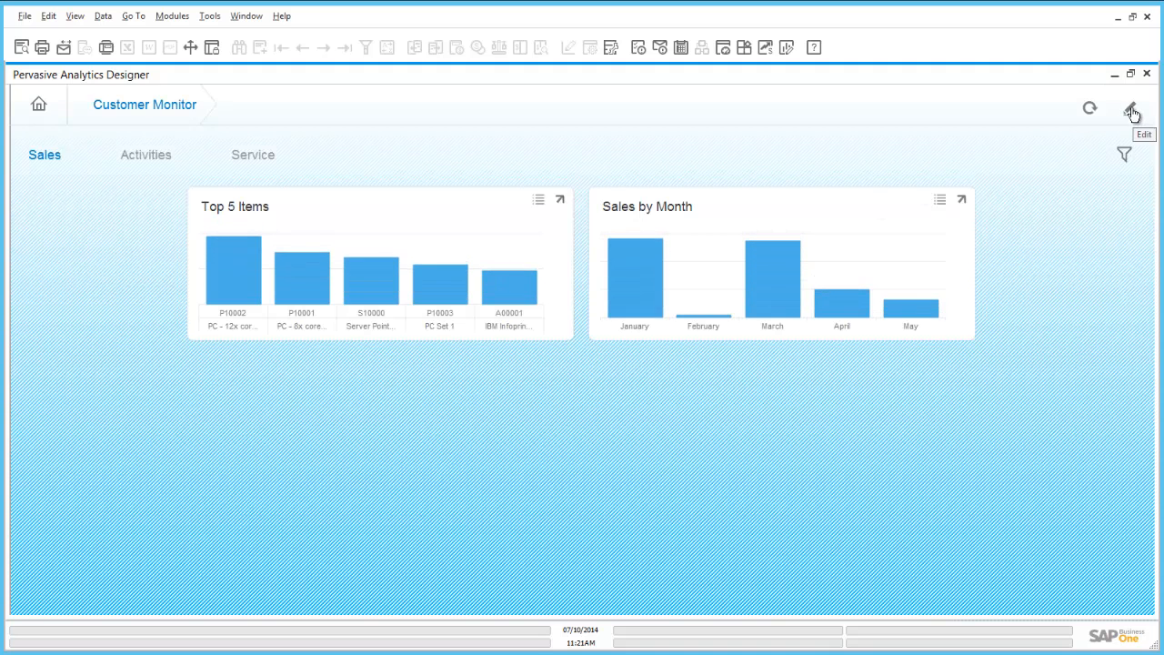
Step: Keep customer as the Service Calls target dimension in Customer Monitor, then close the designer
click(1133, 107)
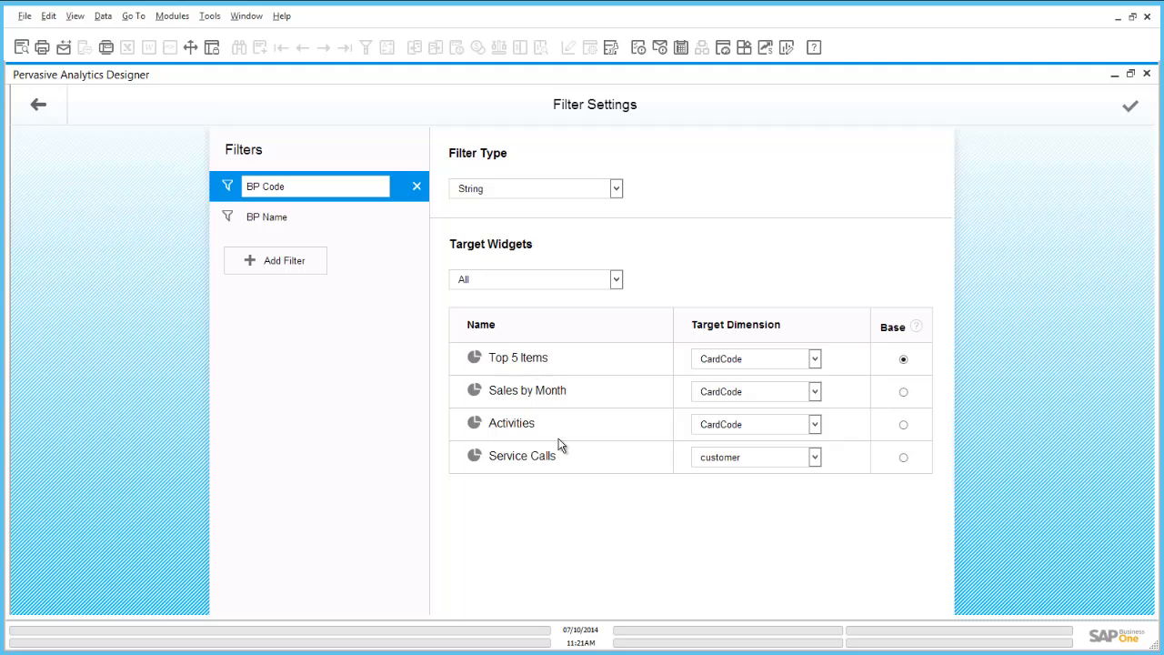
mouse_move(748, 417)
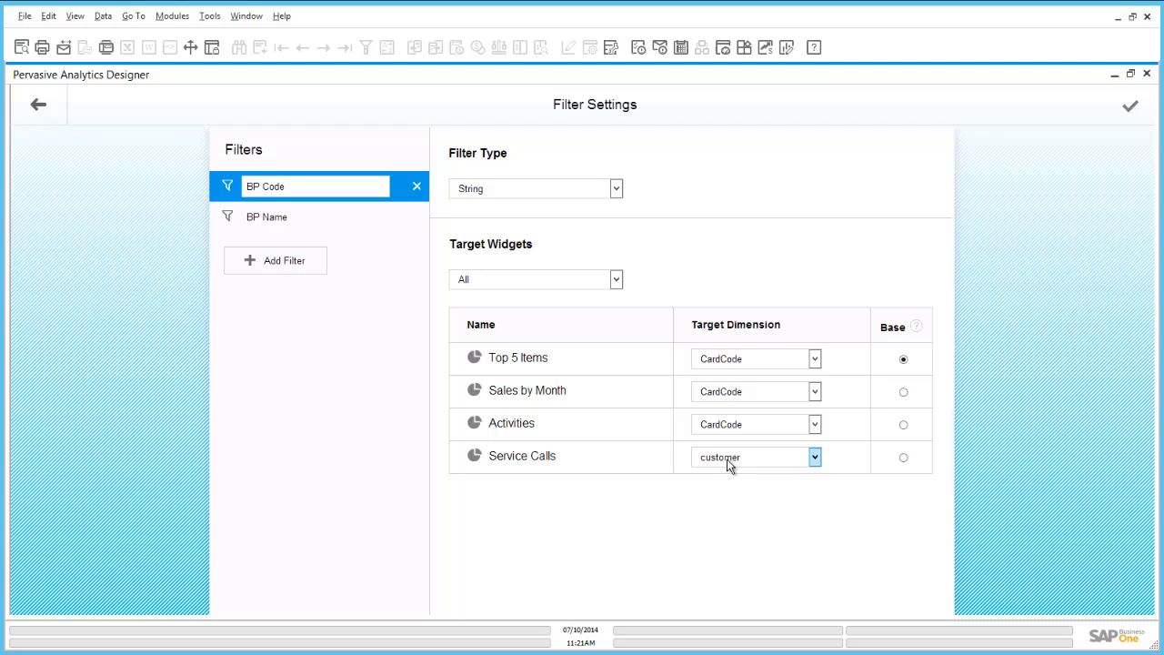
click(814, 457)
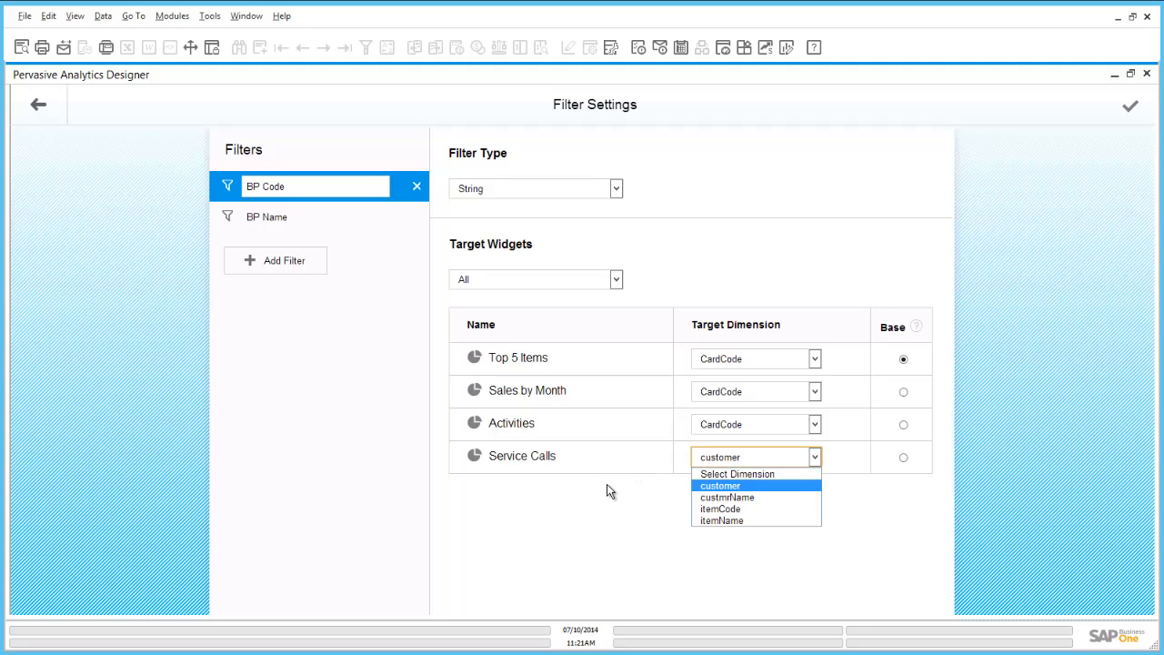
click(720, 485)
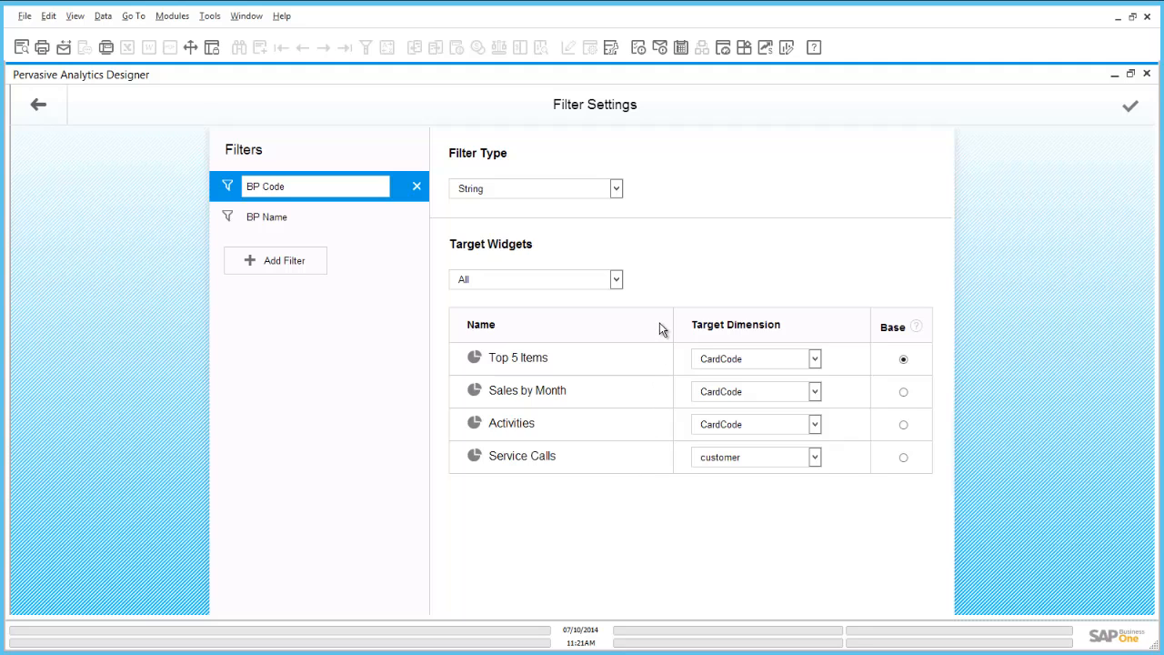
mouse_move(1154, 74)
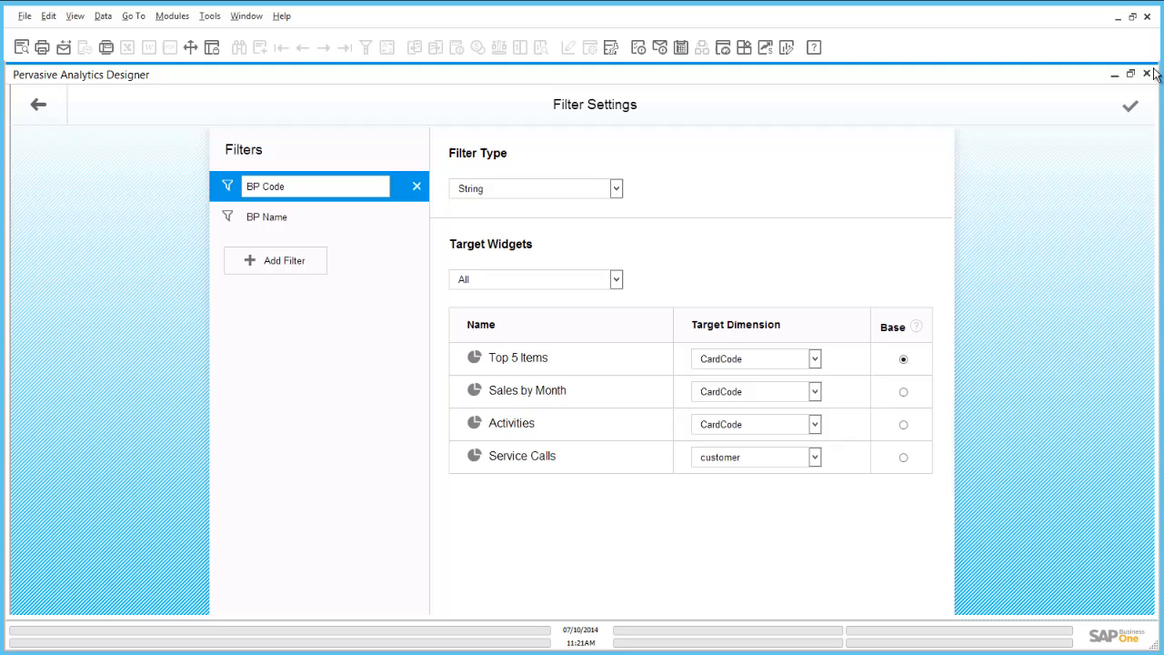
click(1147, 74)
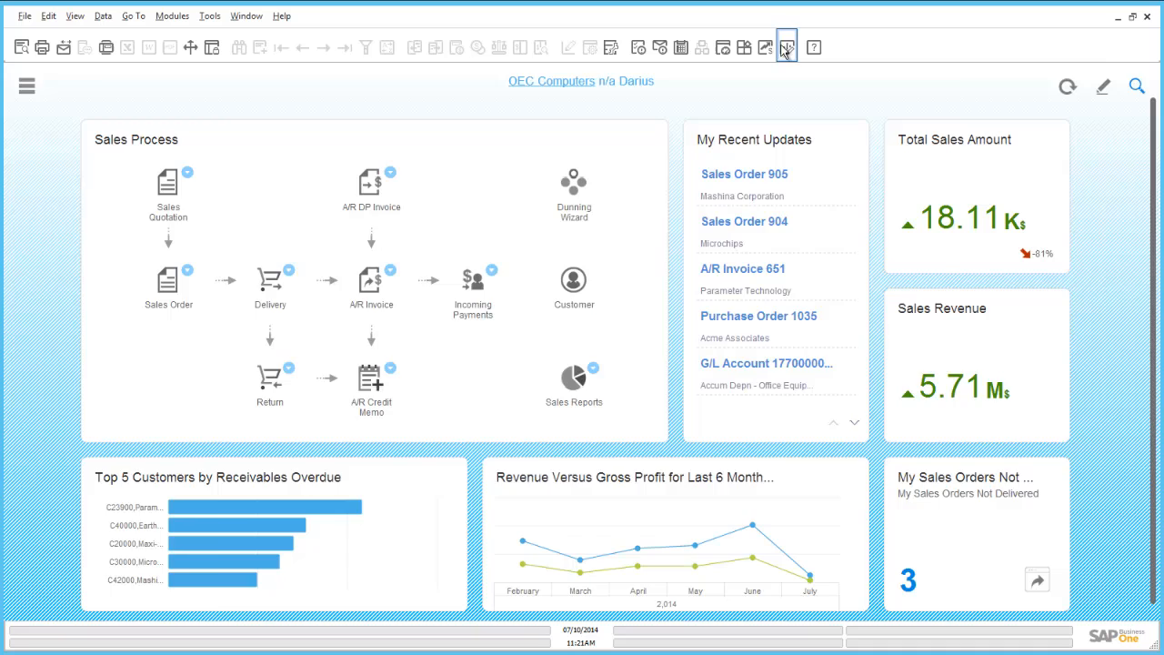
Step: Launch the Pervasive Analytics Designer from the toolbar icon
click(784, 47)
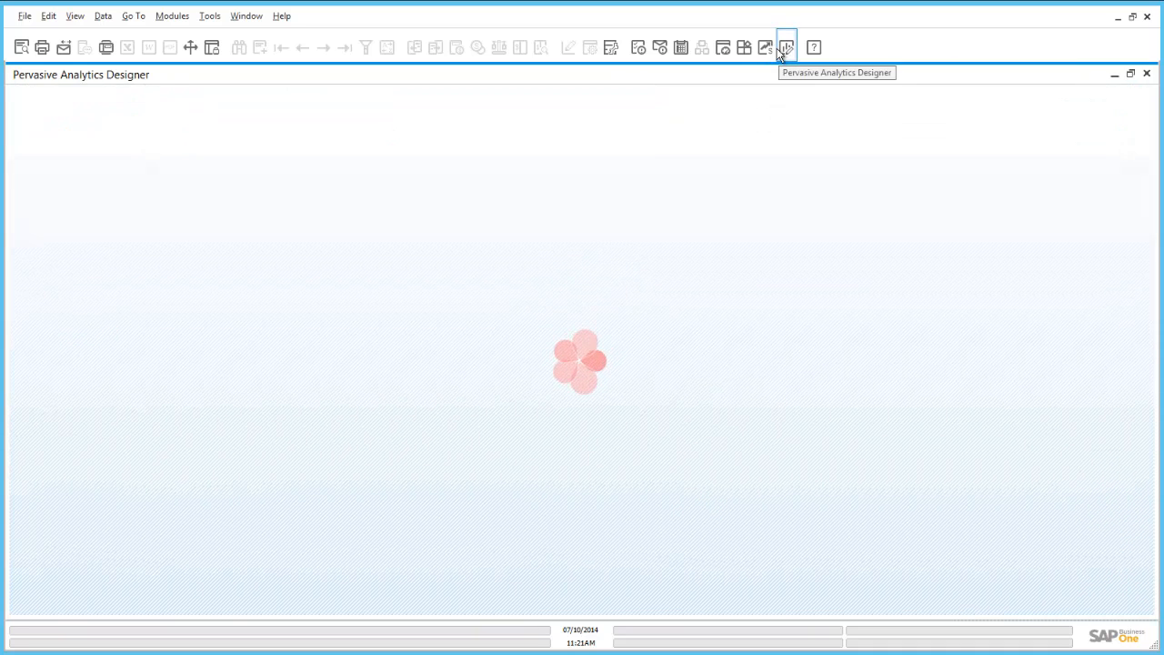
click(785, 47)
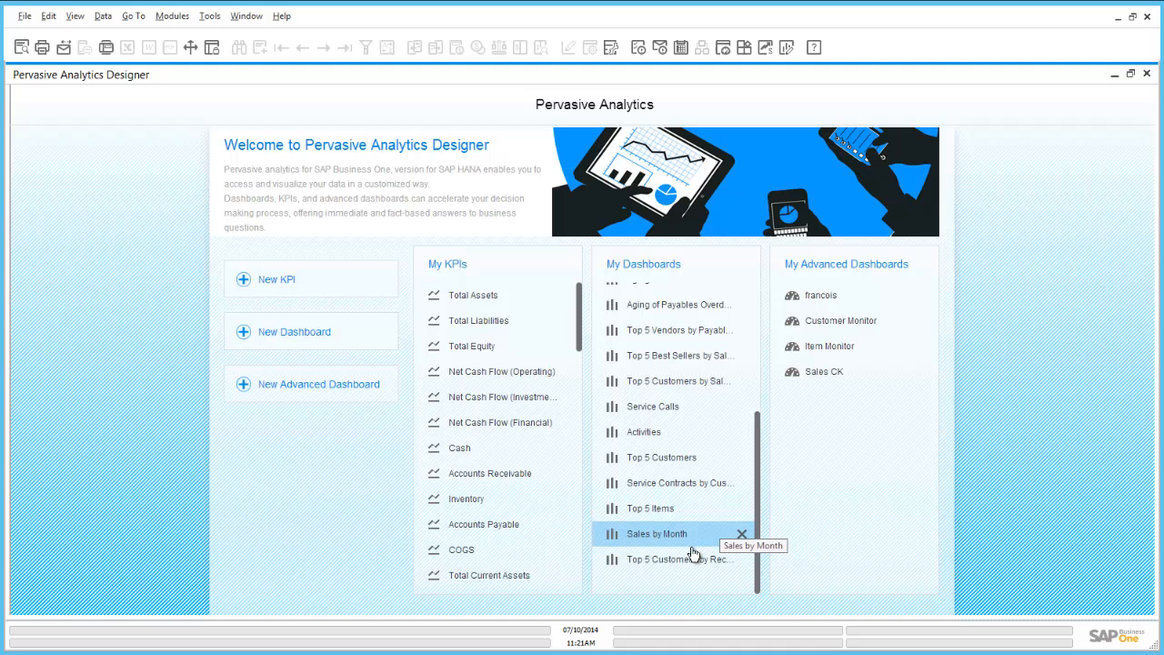
mouse_move(677, 558)
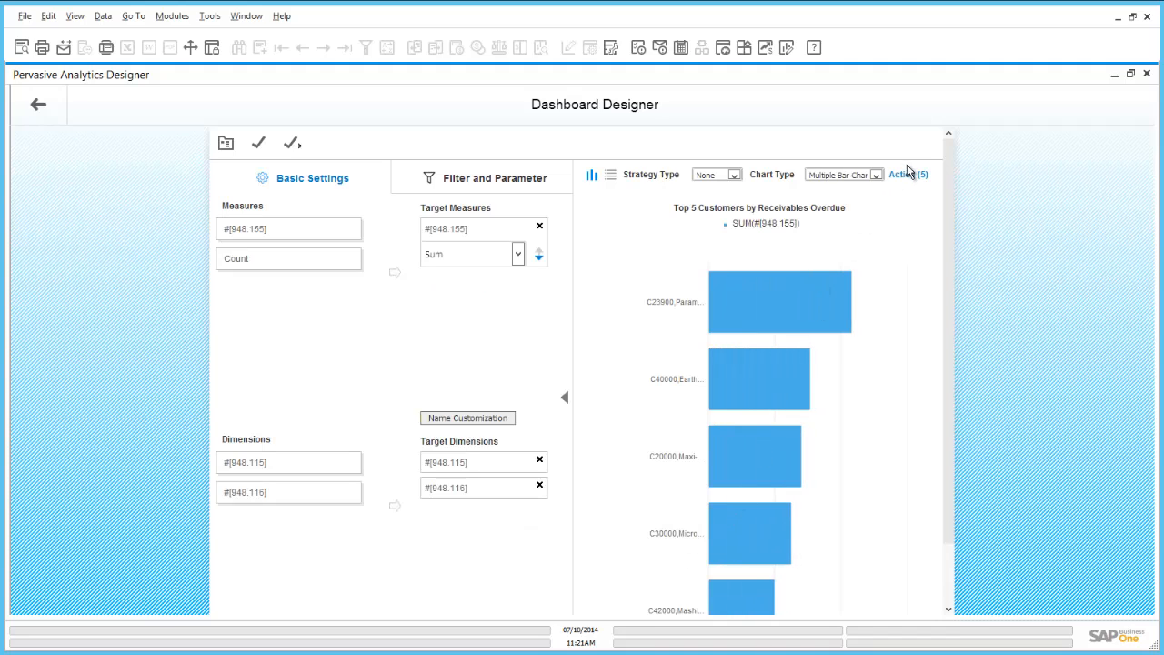
click(907, 173)
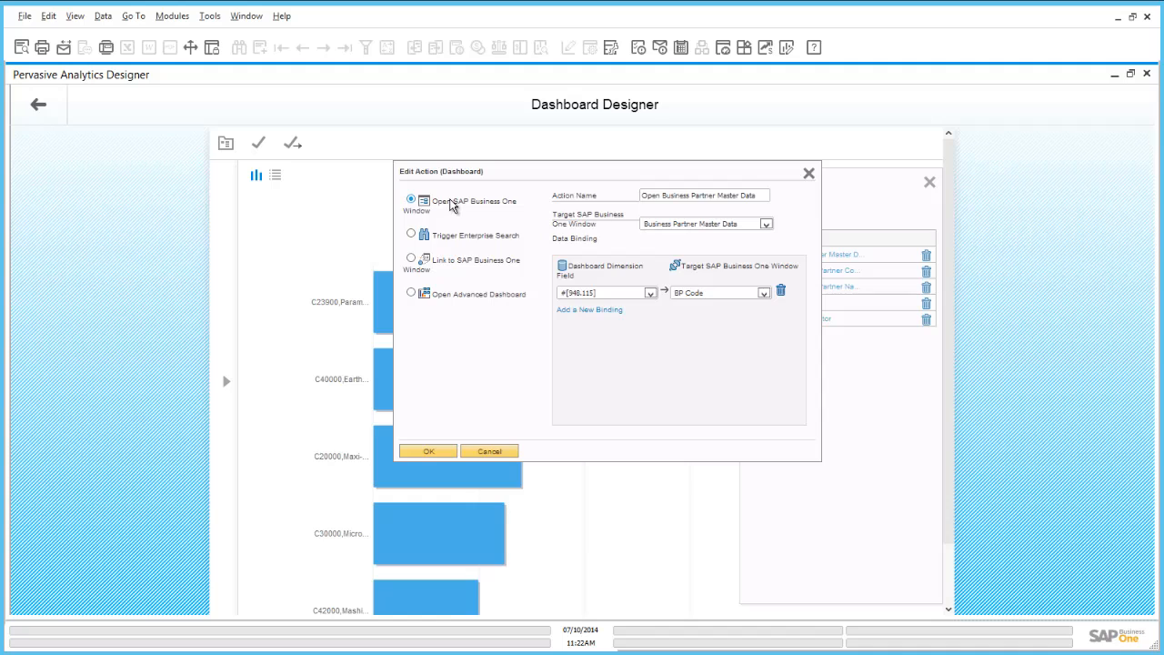
click(410, 199)
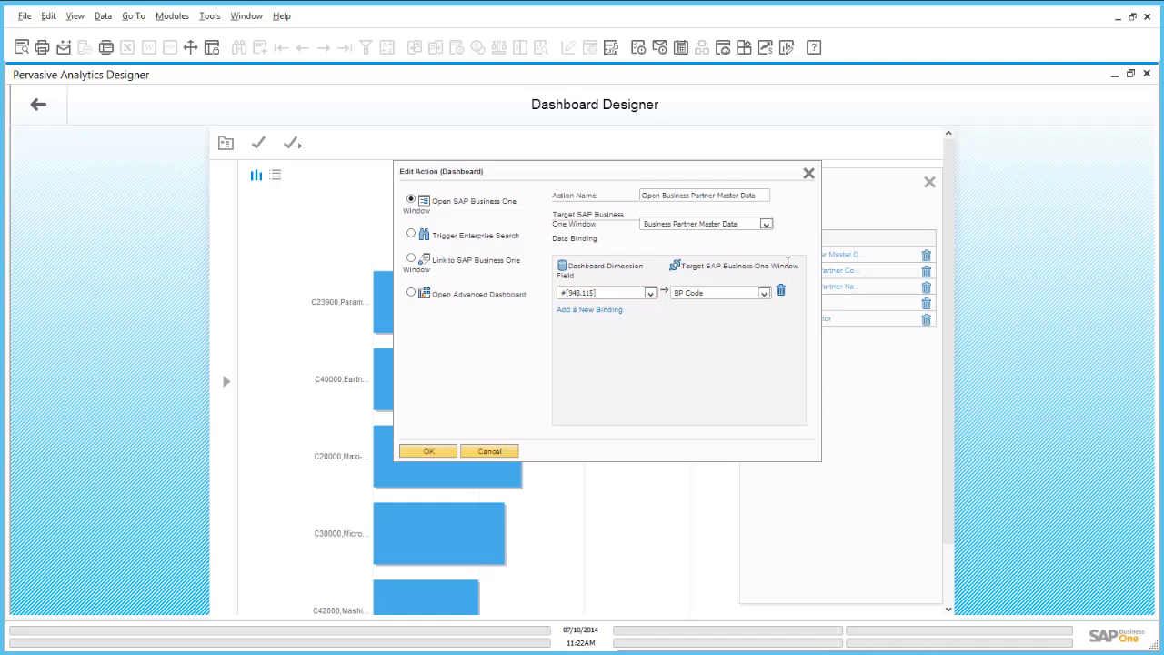
click(427, 451)
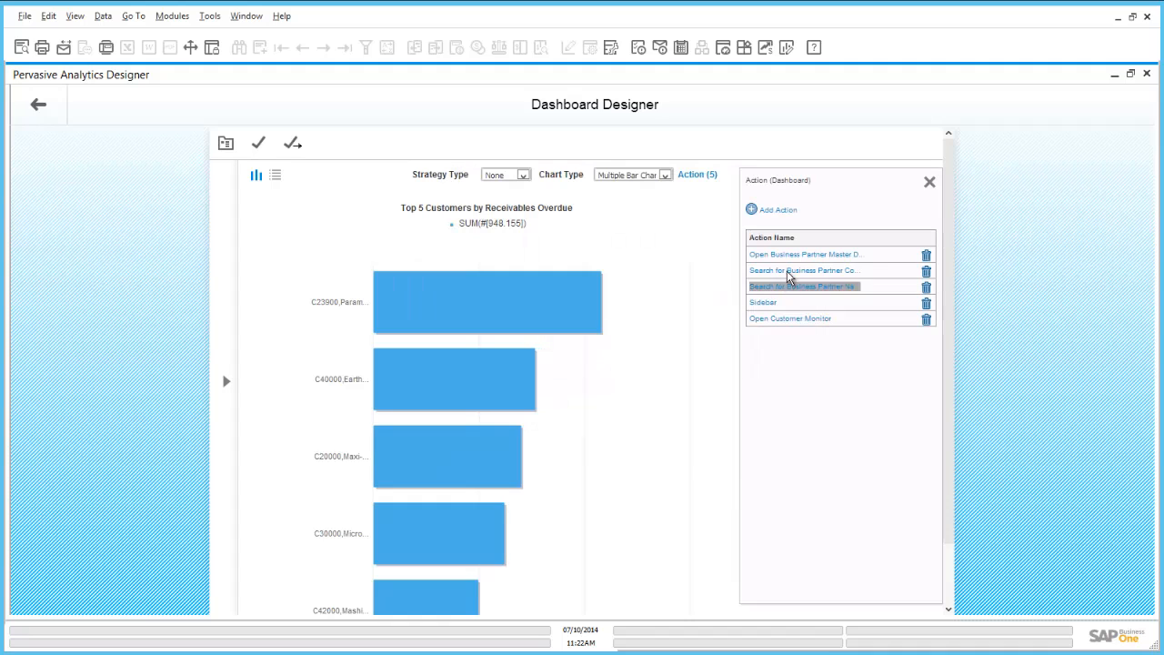
double_click(803, 285)
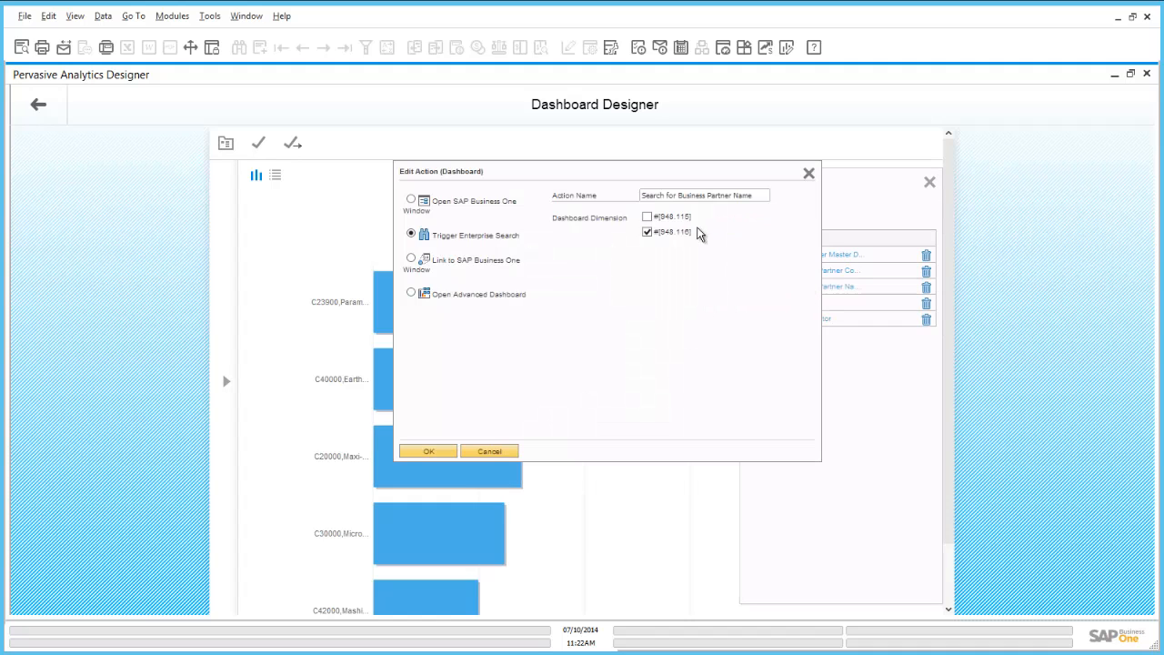
click(647, 231)
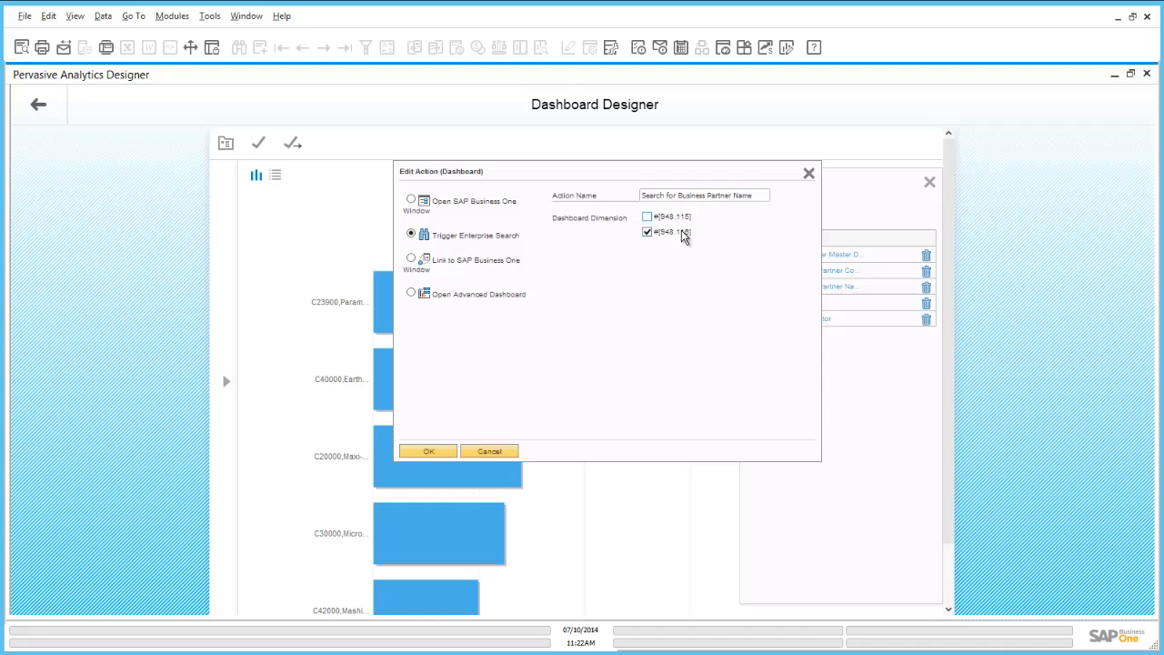
click(429, 451)
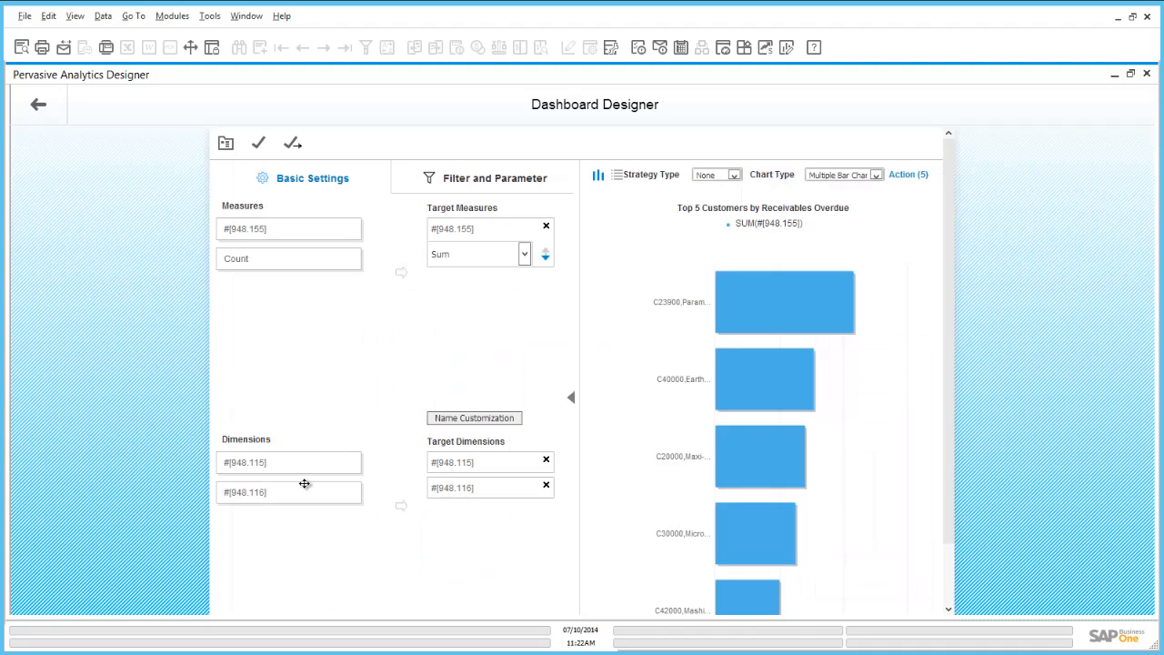
Step: On Filter and Parameter, try a customer code data filter and cancel without adding it
click(494, 178)
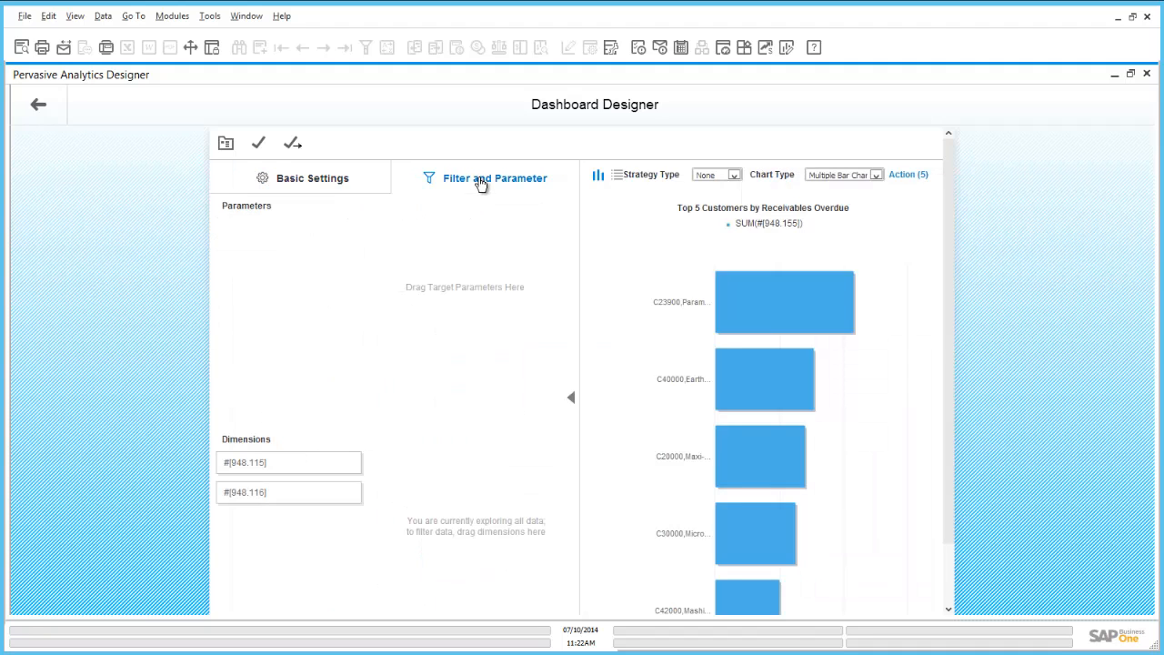
drag(289, 462, 470, 449)
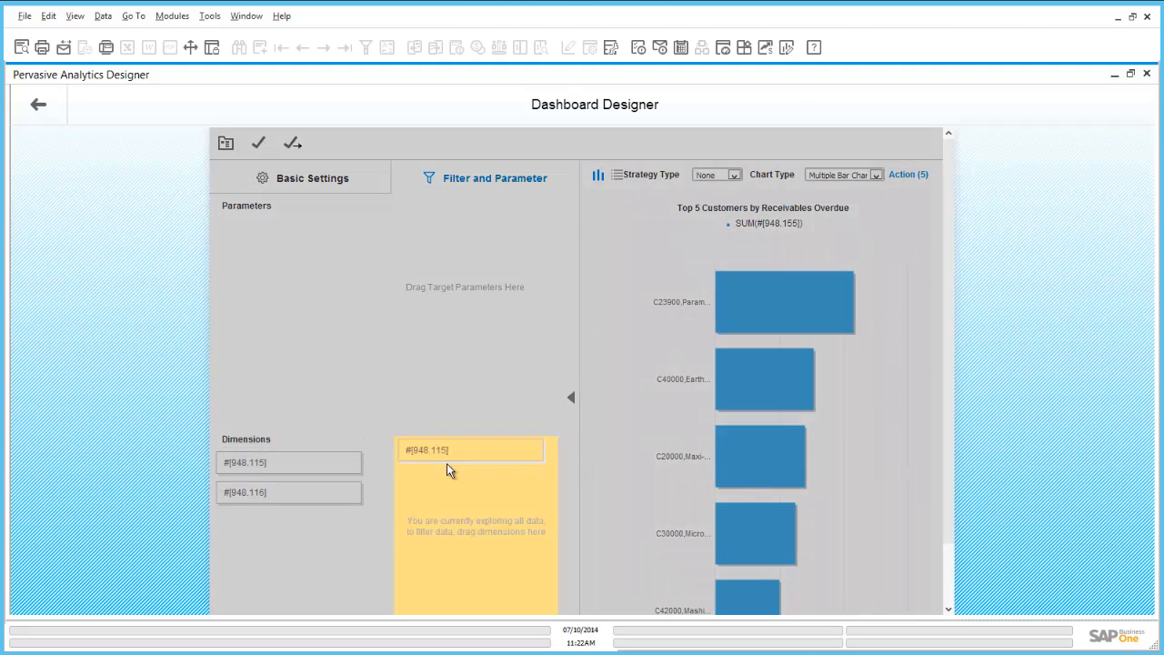
click(470, 449)
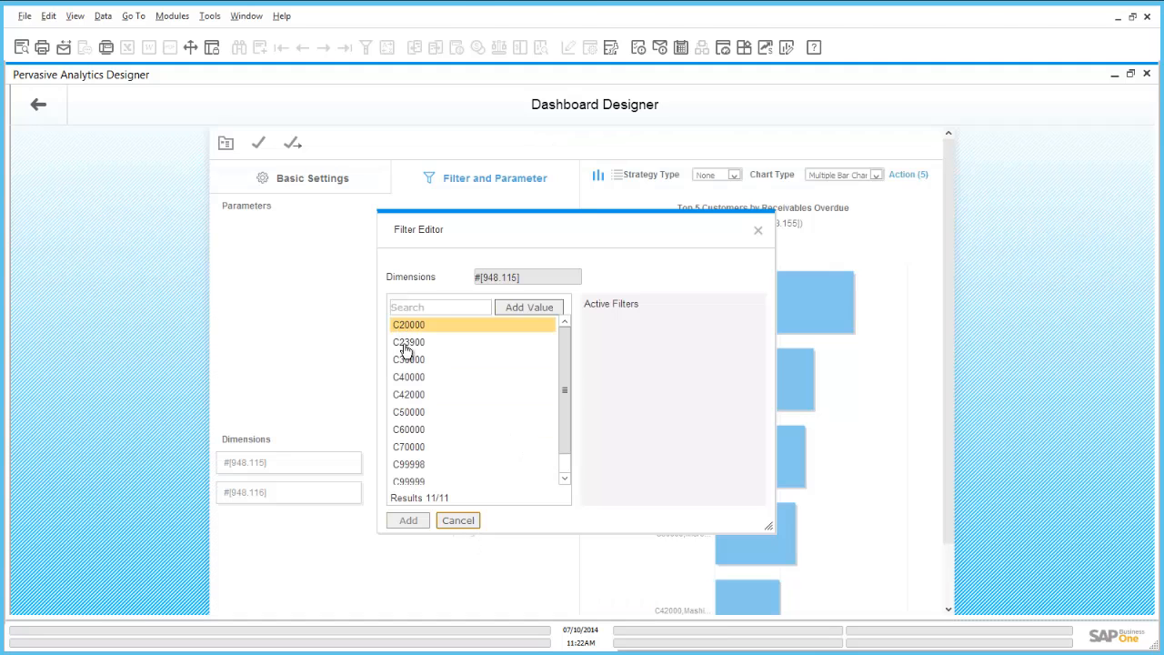
click(458, 519)
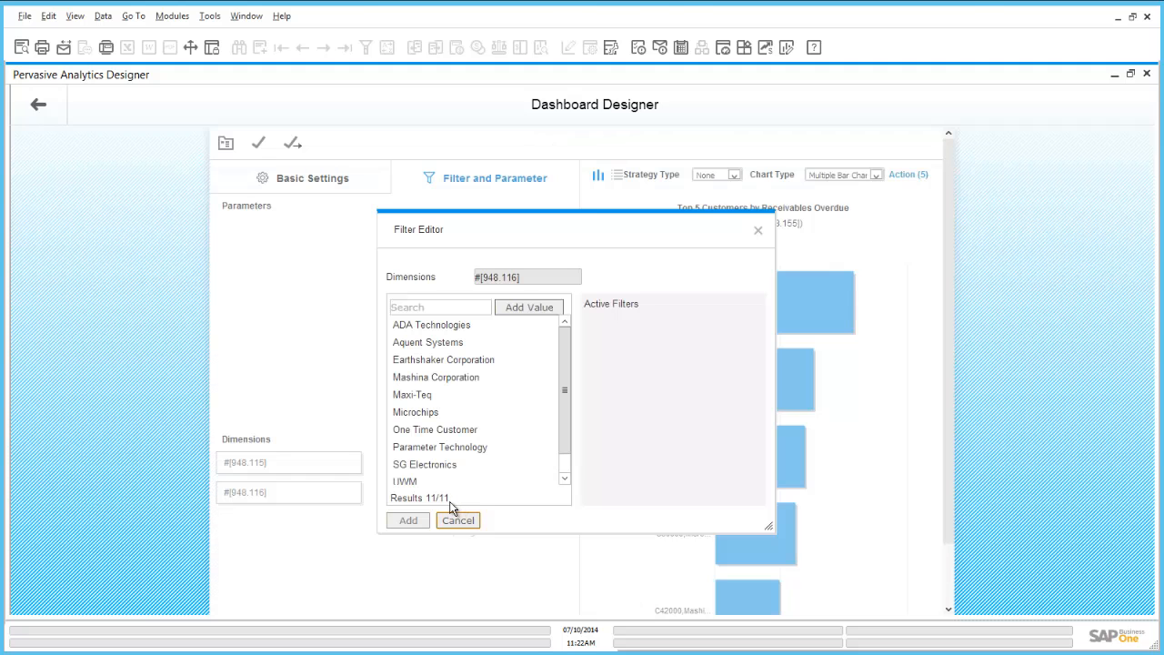
click(440, 446)
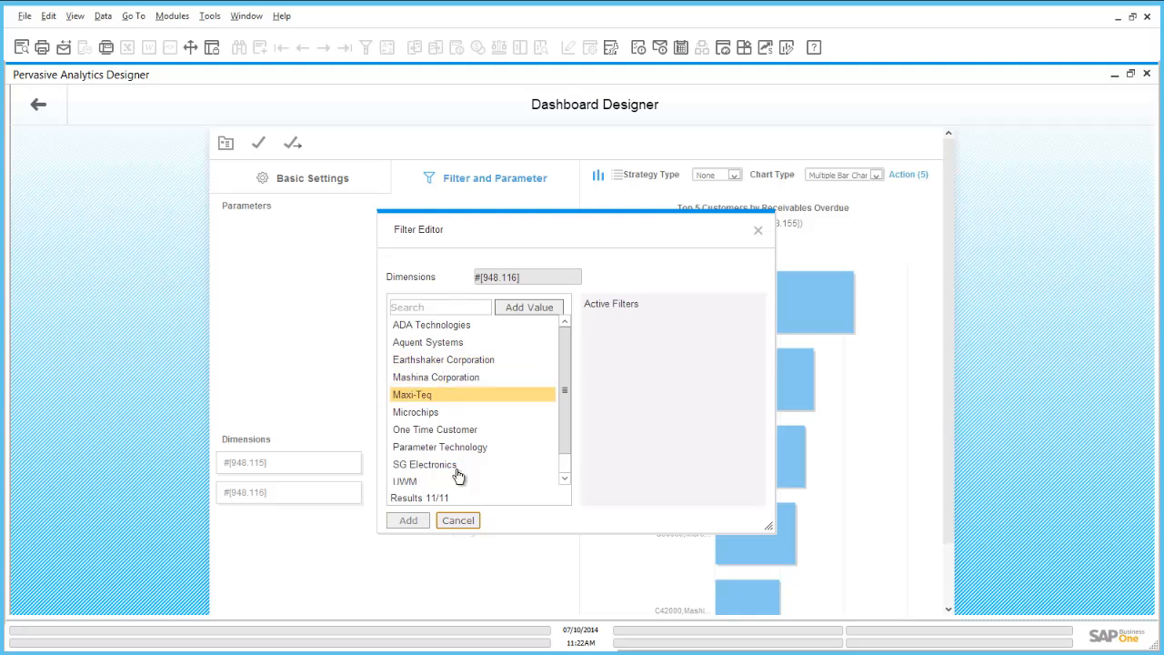
mouse_move(459, 524)
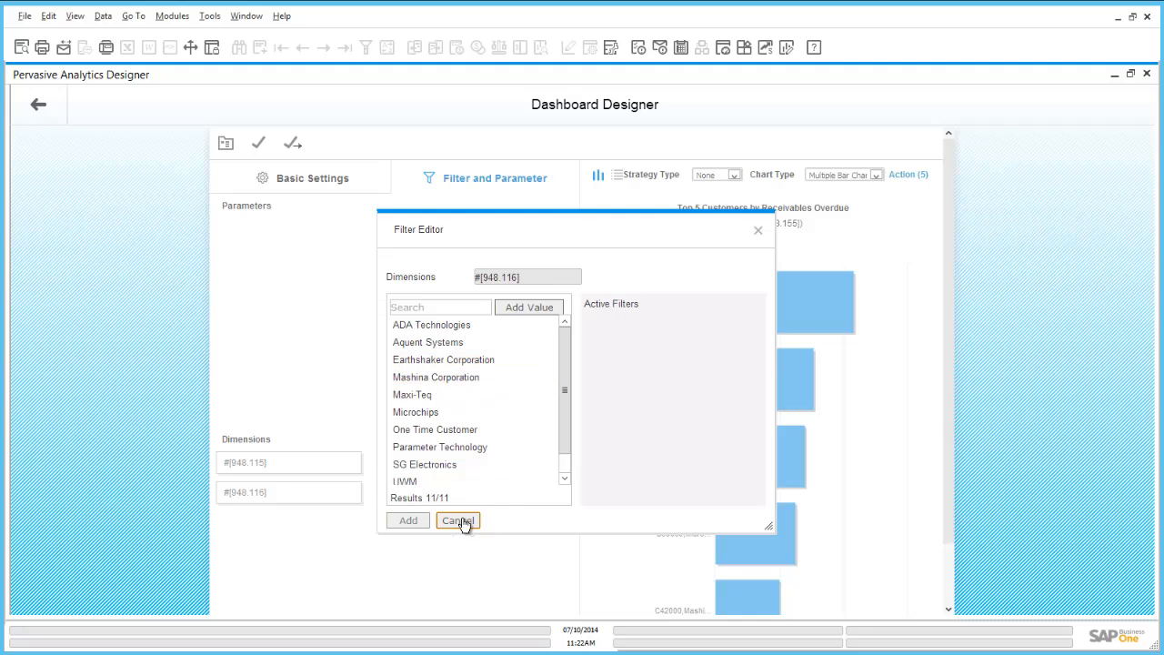
click(457, 520)
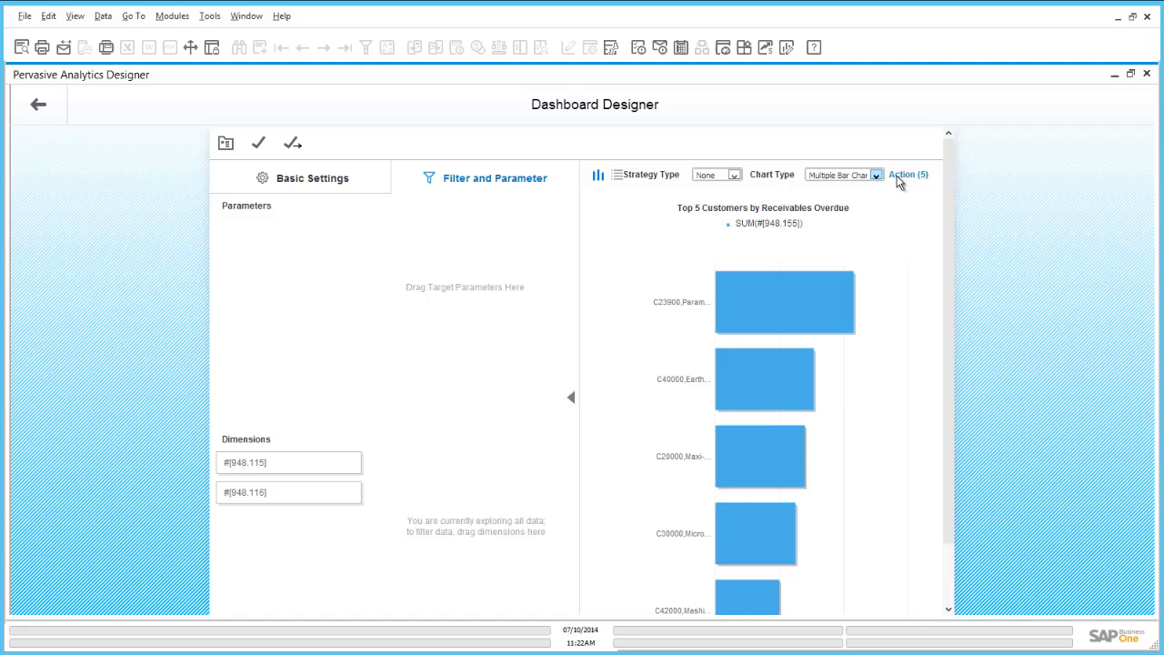
Step: Review the Sidebar and Open Customer Monitor actions unchanged, then return to the cockpit
click(907, 174)
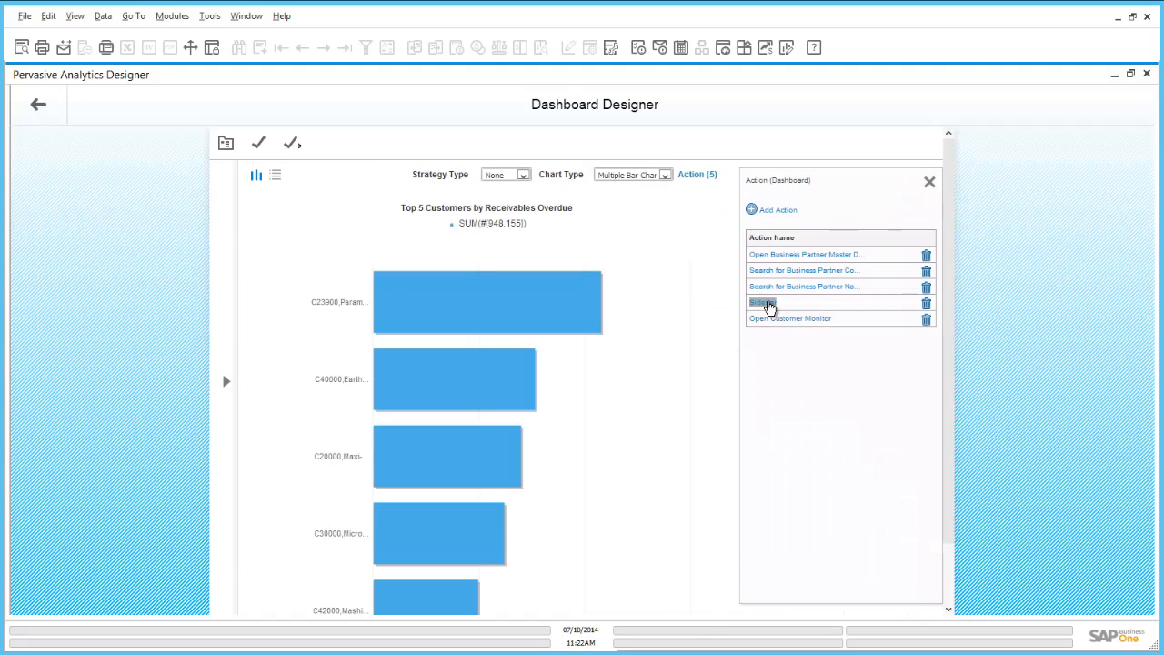
mouse_move(764, 303)
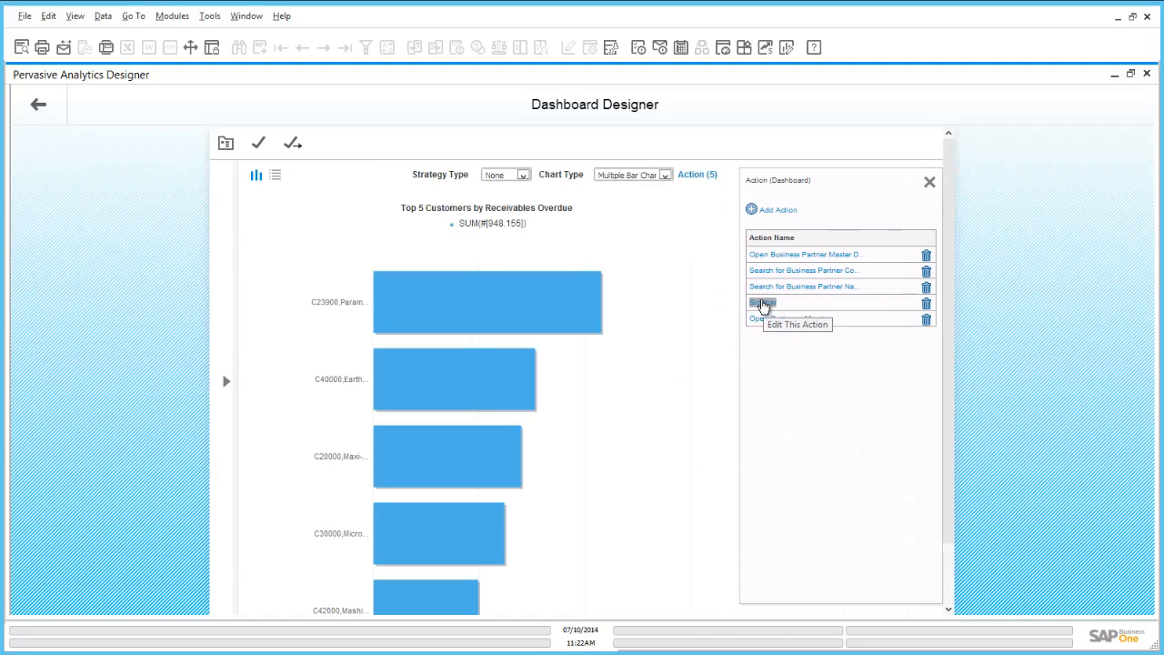
click(764, 302)
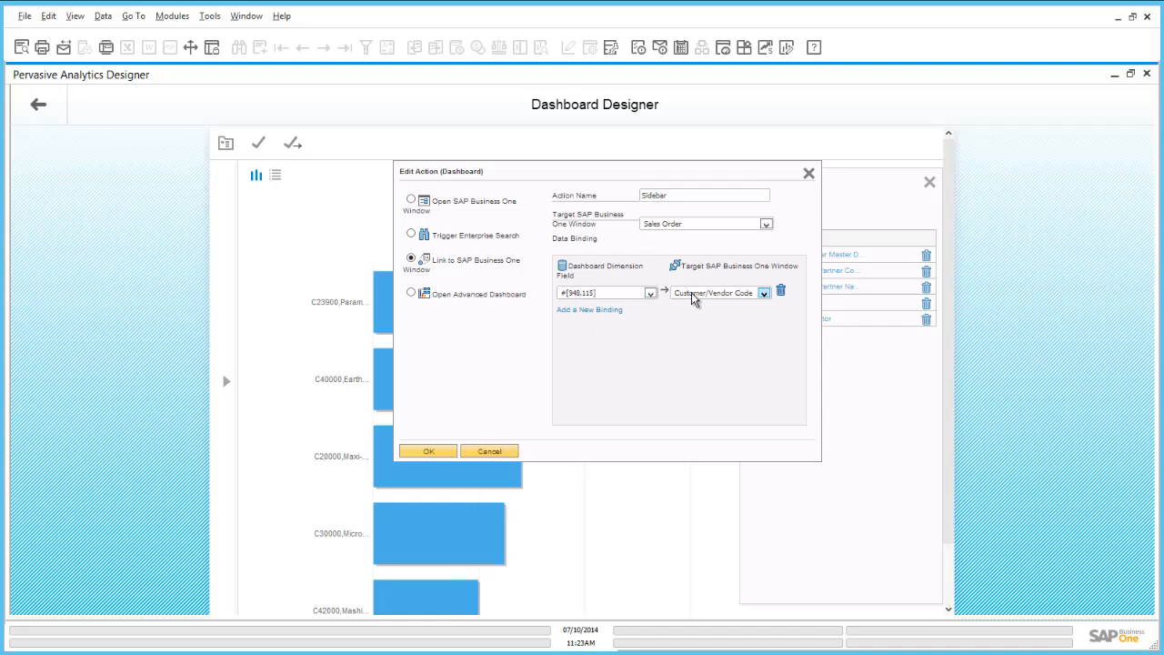
click(428, 450)
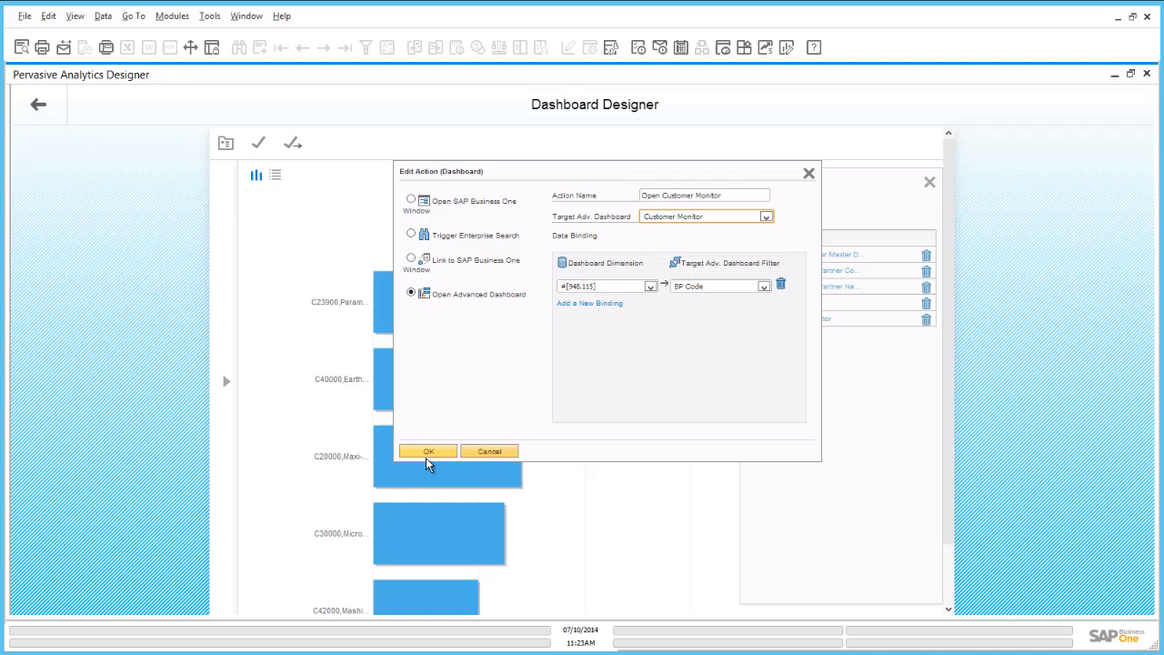
click(427, 451)
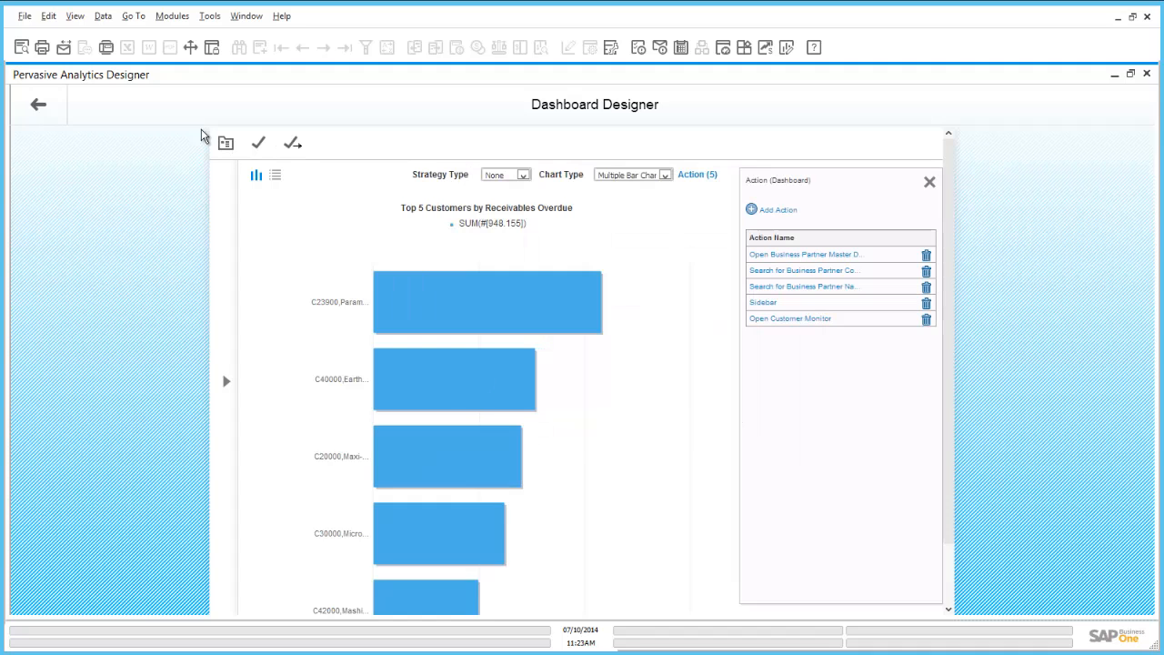
click(38, 103)
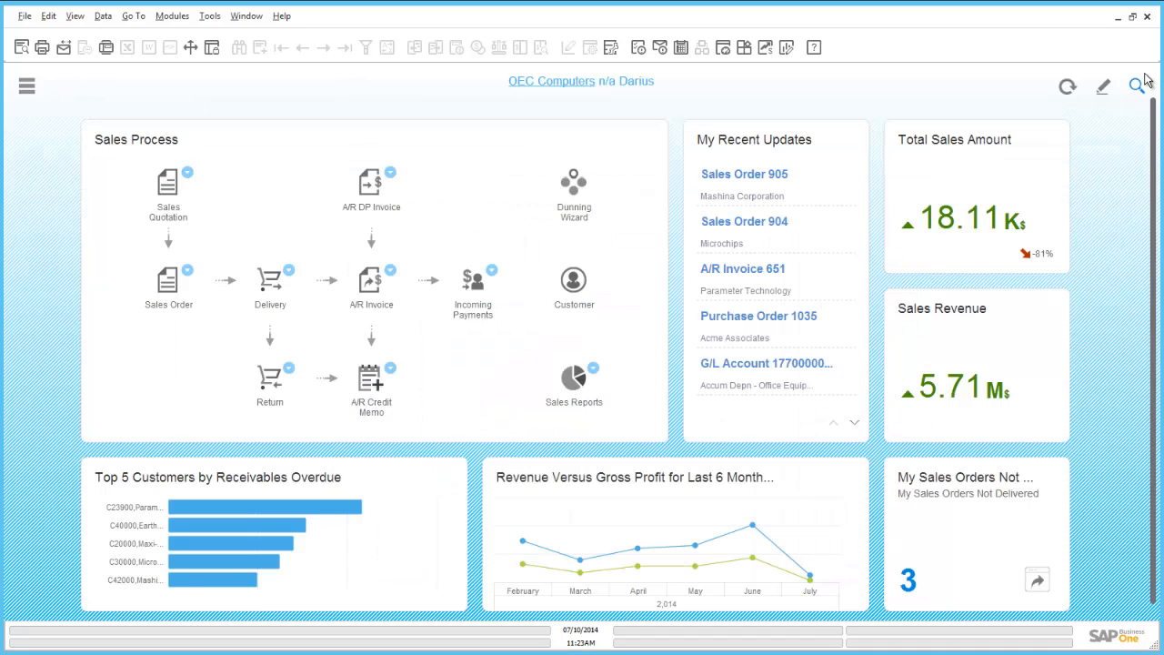